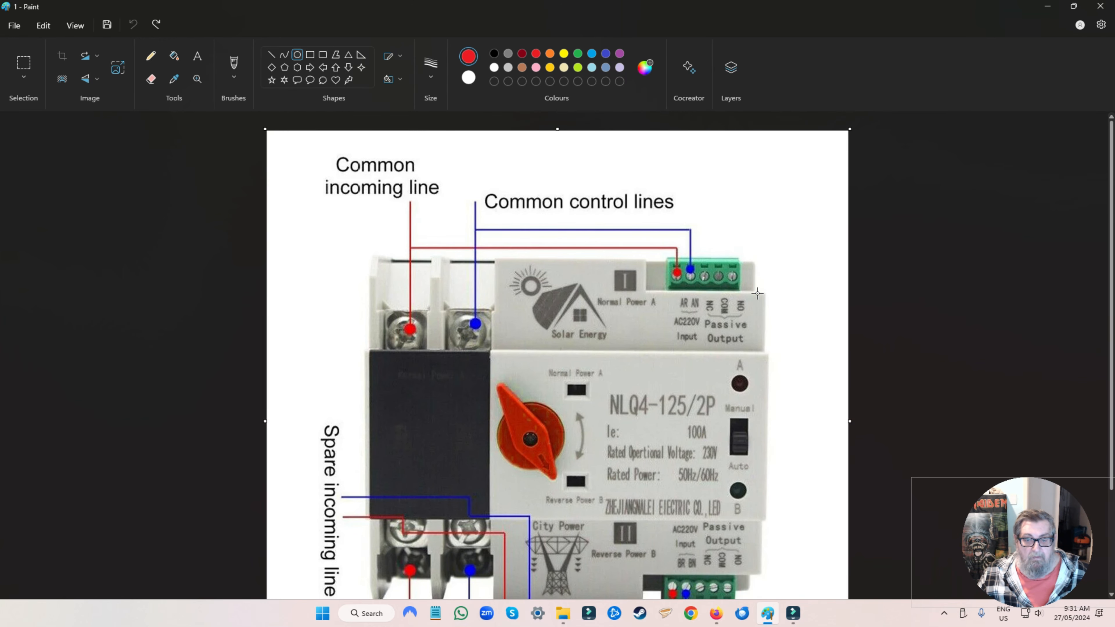
Scroll down the diagram to bring the top screw terminals and lower labels into view.
{"action": "scroll", "scroll_direction": "down", "scroll_amount": 3}
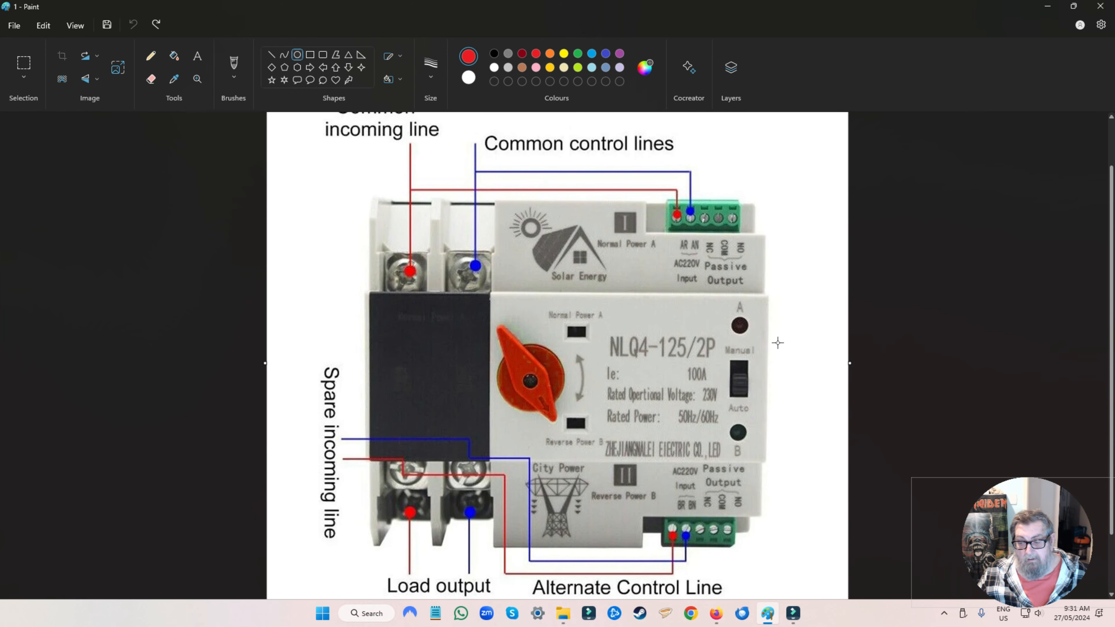
{"action": "mouse_move", "coordinate": [776, 355]}
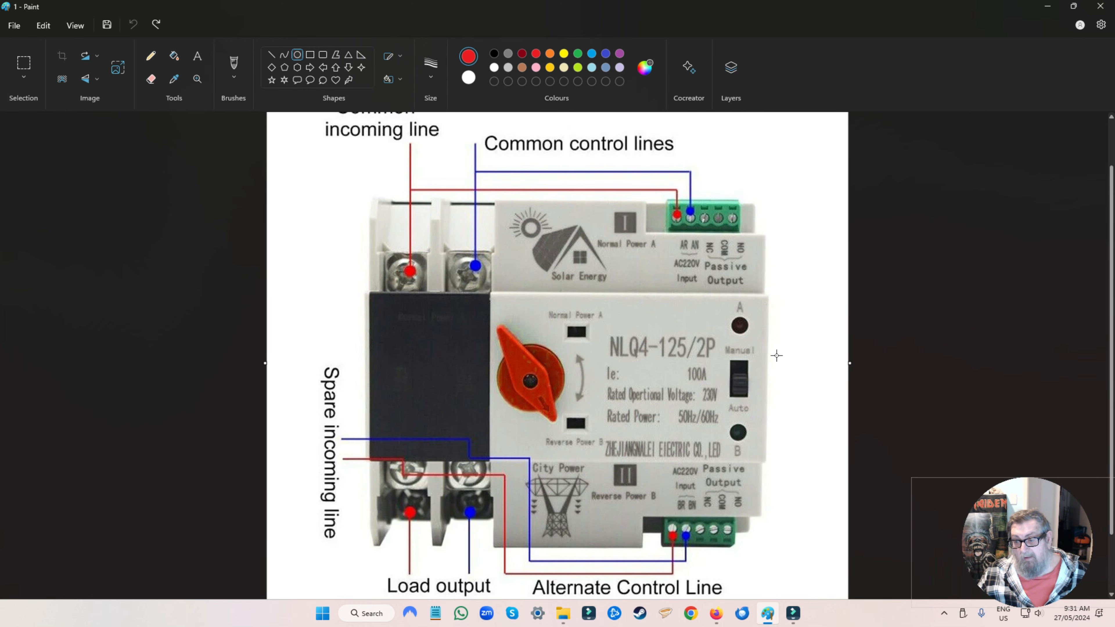
{"action": "scroll", "scroll_direction": "down", "scroll_amount": 3}
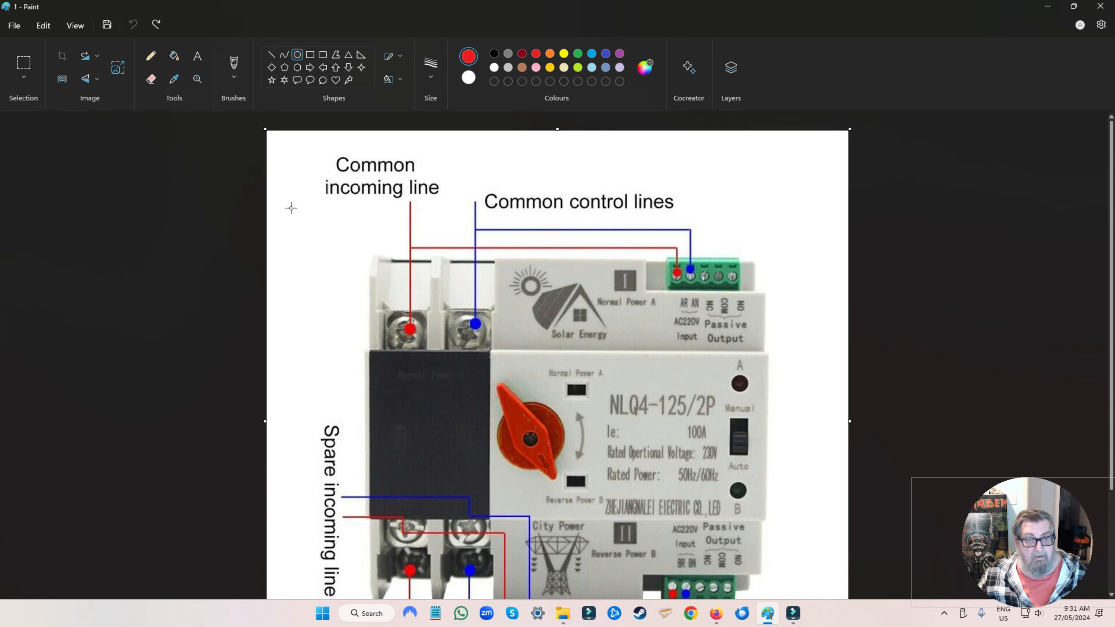
{"action": "mouse_move", "coordinate": [443, 174]}
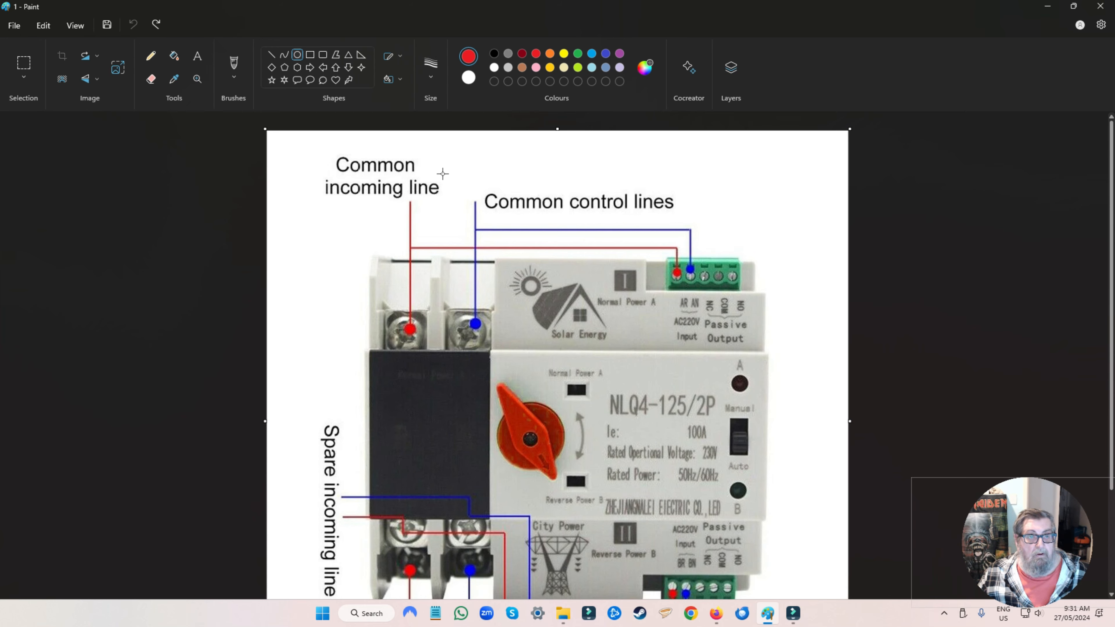
{"action": "mouse_move", "coordinate": [365, 268]}
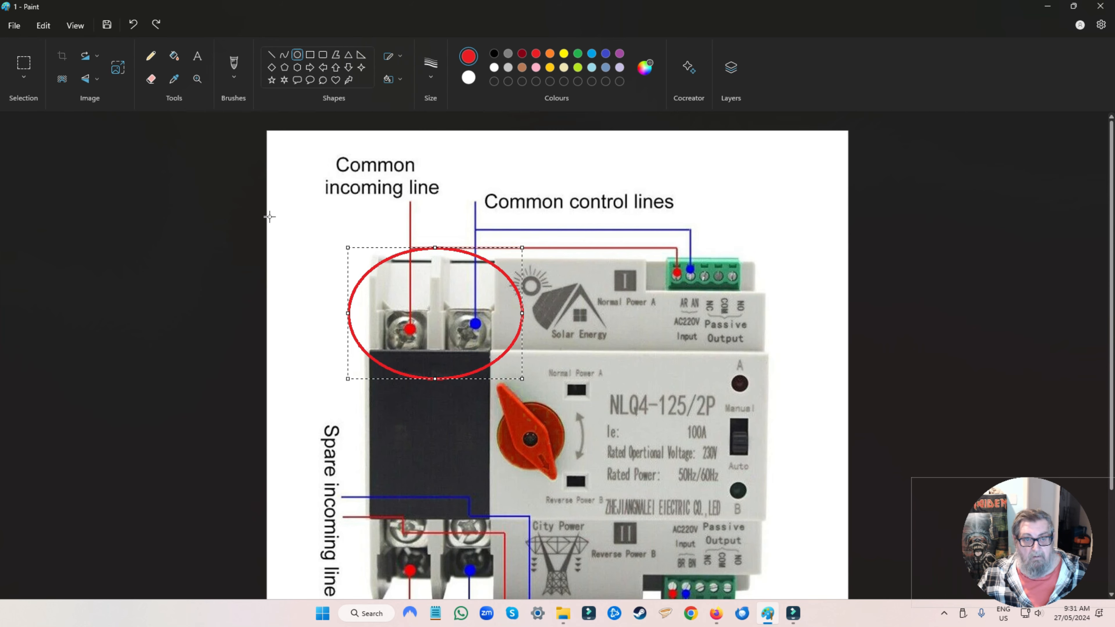
{"action": "mouse_move", "coordinate": [427, 196]}
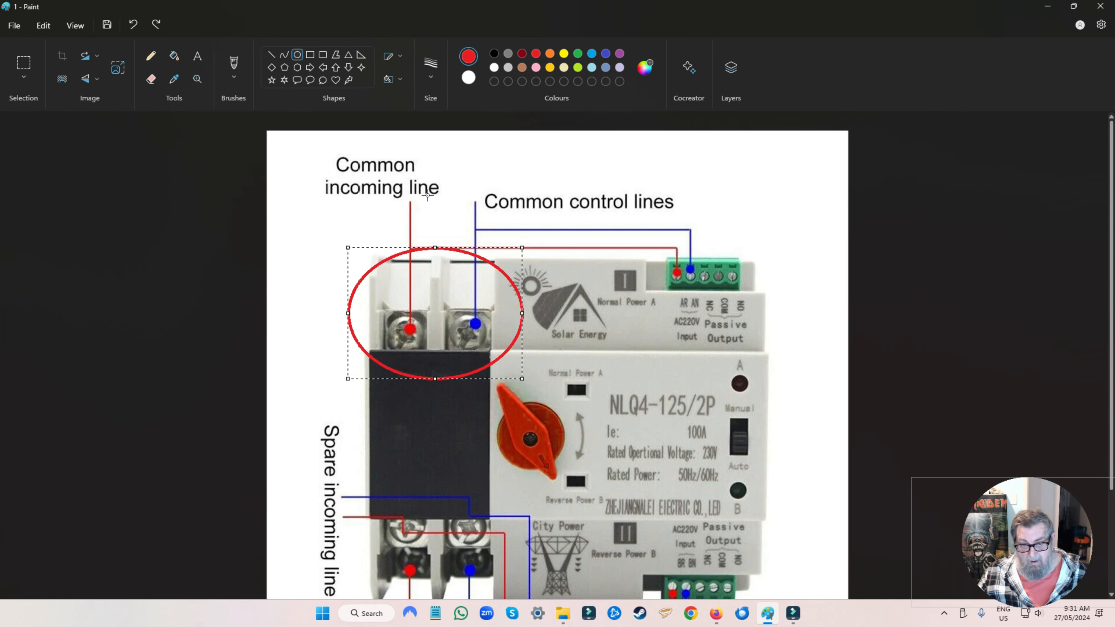
{"action": "mouse_move", "coordinate": [380, 276]}
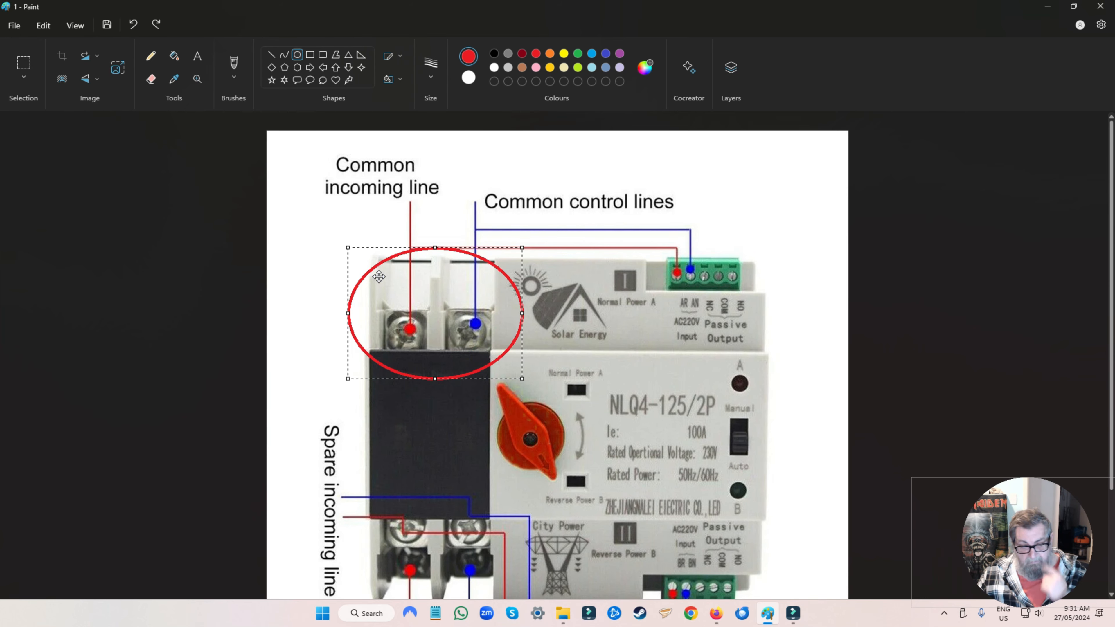
{"action": "mouse_move", "coordinate": [333, 215]}
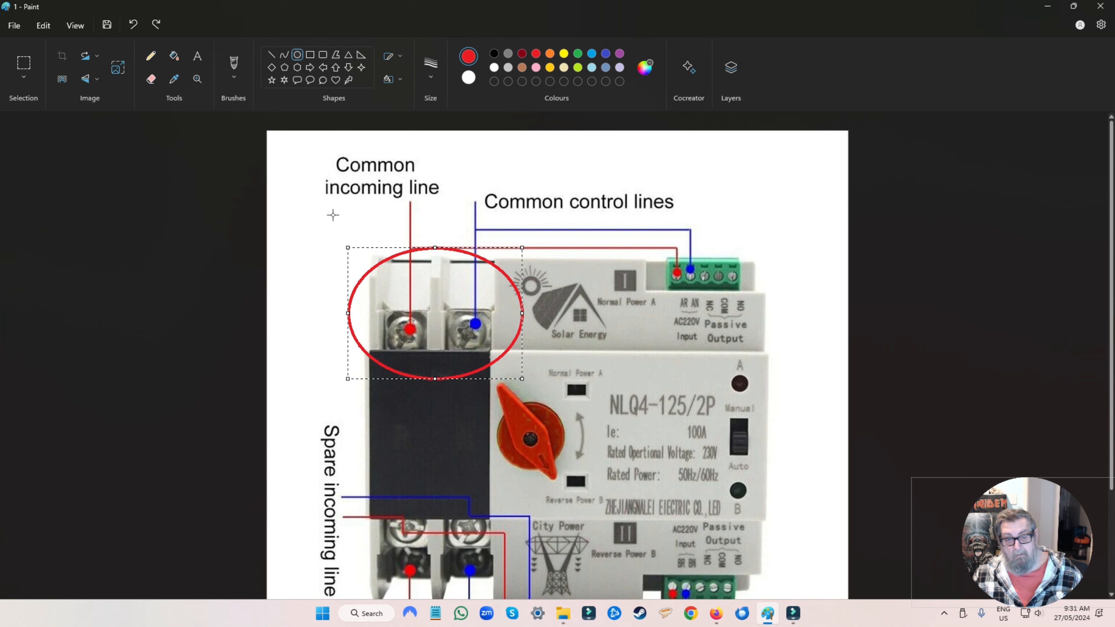
{"action": "mouse_move", "coordinate": [327, 284]}
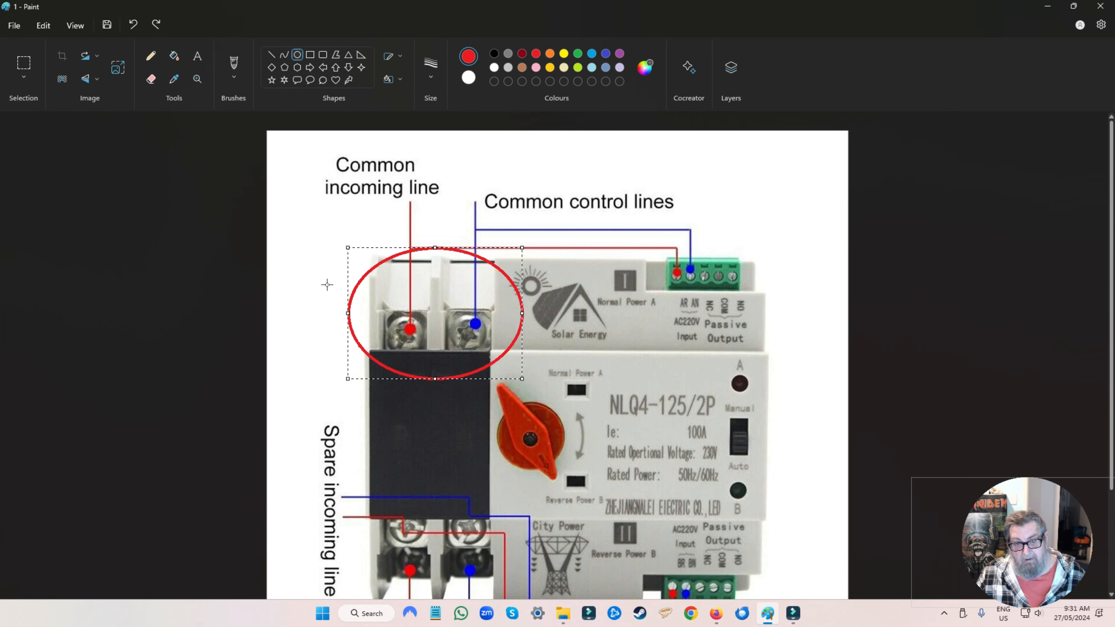
{"action": "mouse_move", "coordinate": [491, 324]}
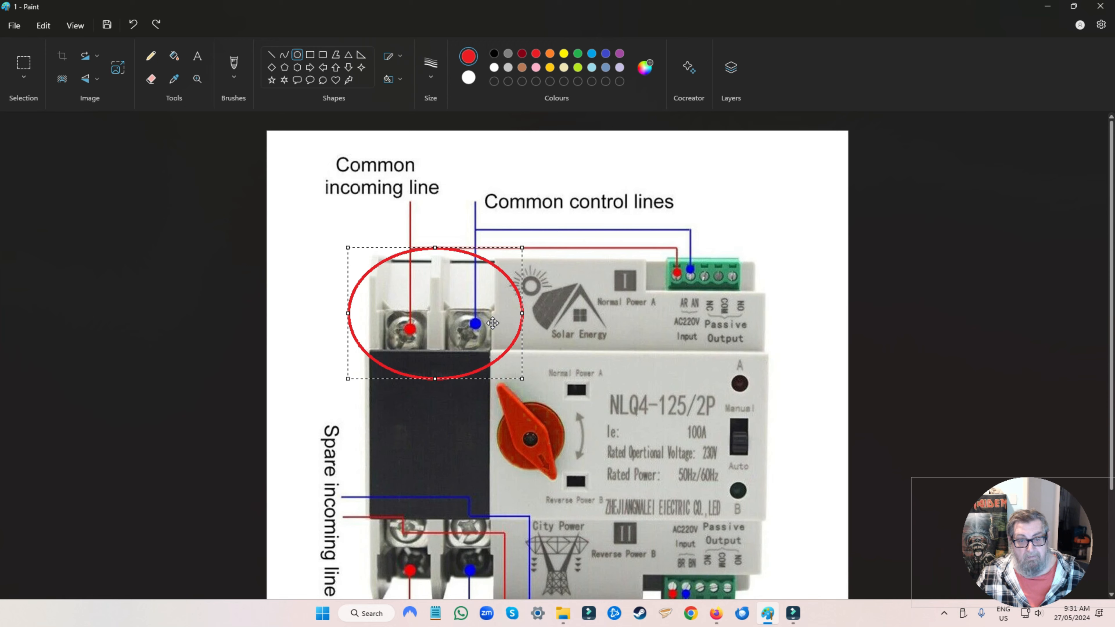
{"action": "mouse_move", "coordinate": [712, 294]}
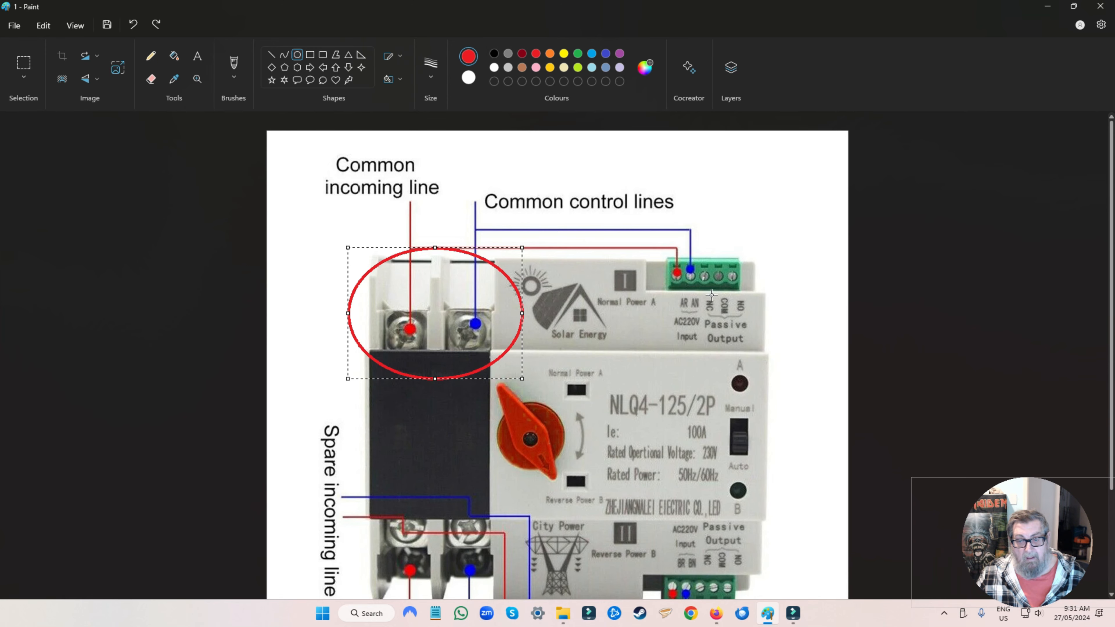
{"action": "scroll", "scroll_direction": "down", "scroll_amount": 3}
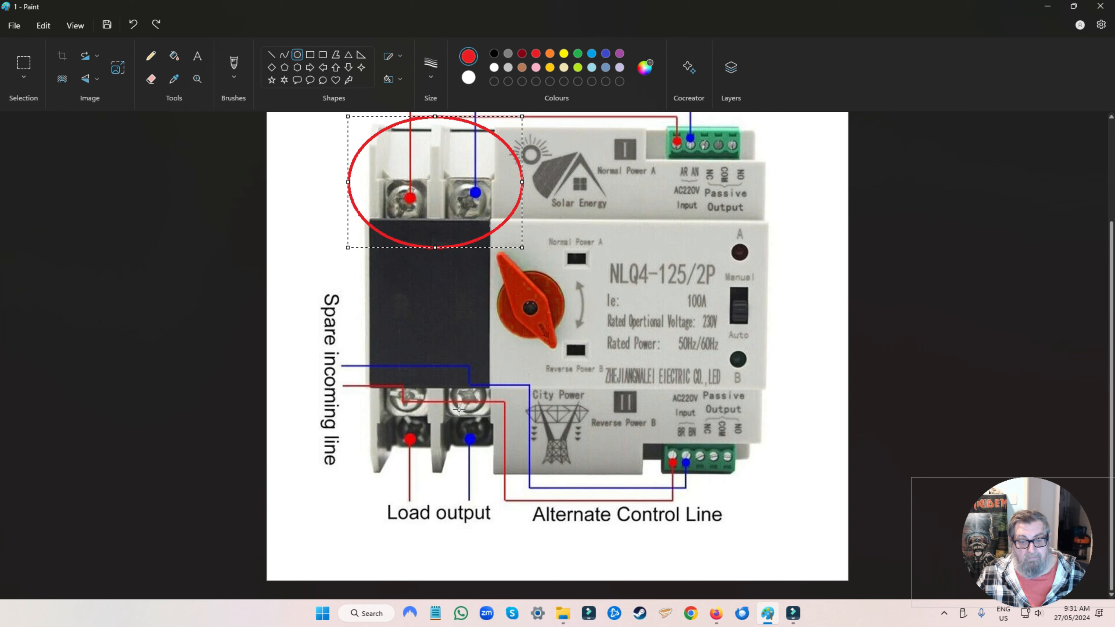
{"action": "mouse_move", "coordinate": [453, 405]}
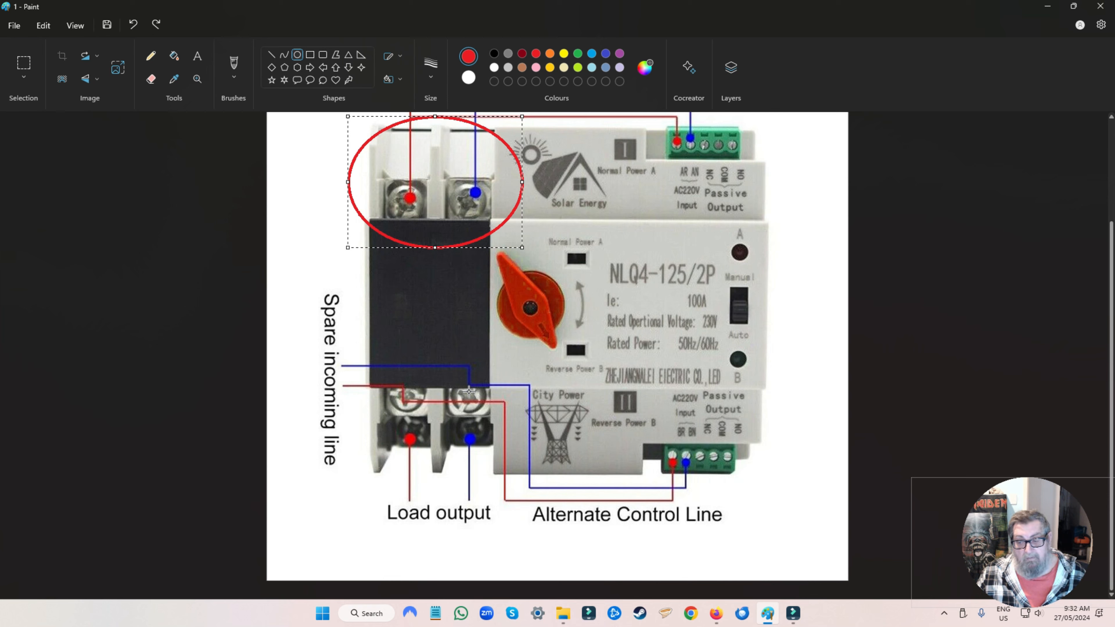
{"action": "mouse_move", "coordinate": [466, 390]}
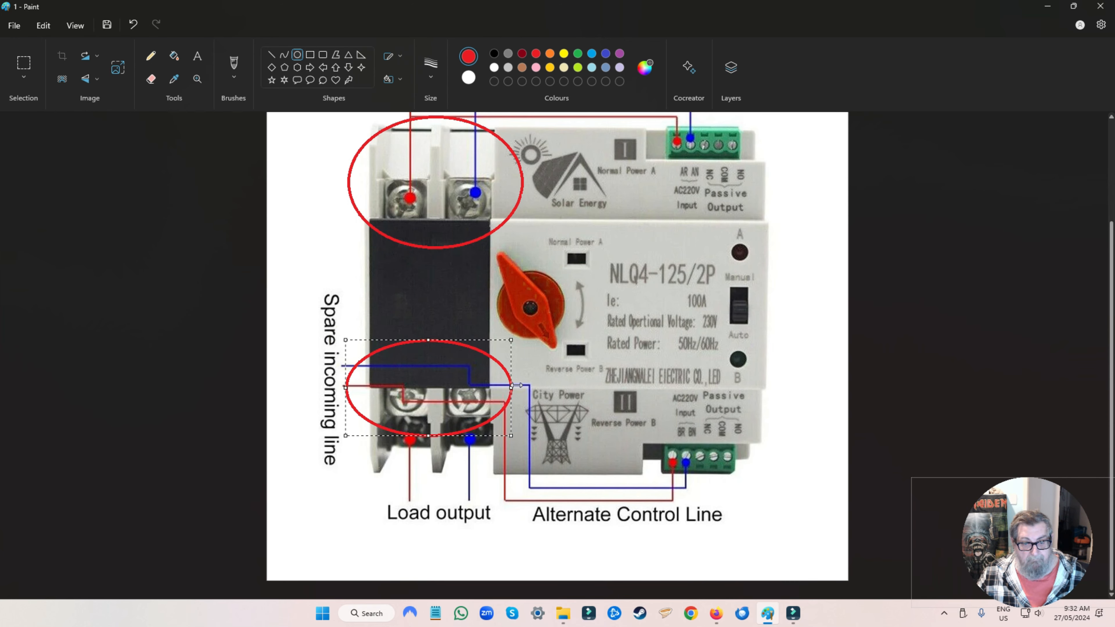
{"action": "mouse_move", "coordinate": [486, 395]}
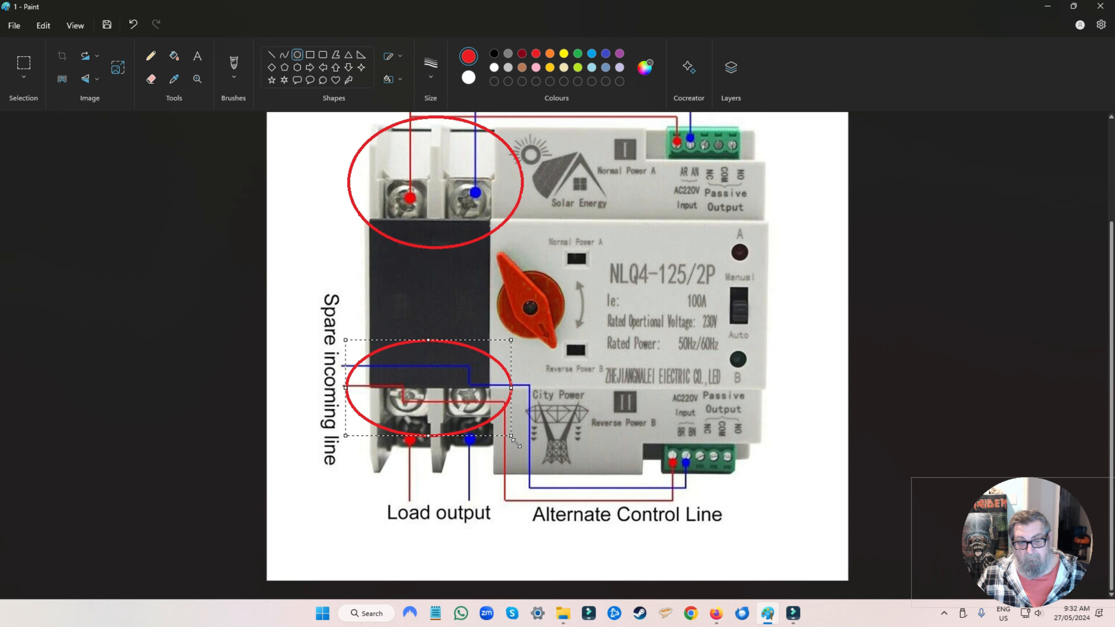
{"action": "mouse_move", "coordinate": [632, 393]}
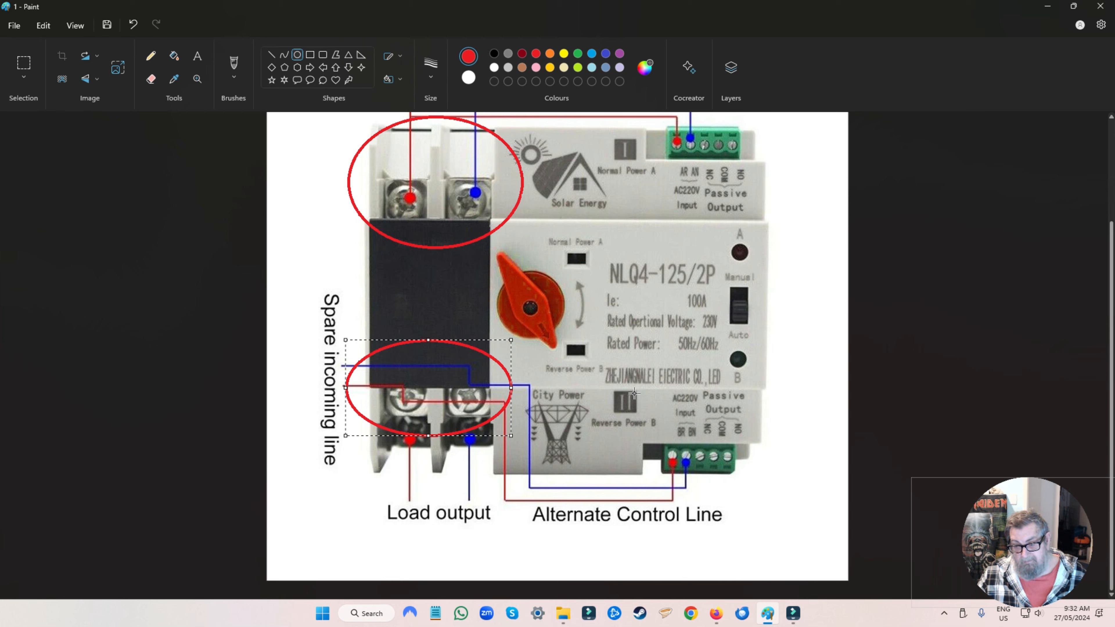
{"action": "mouse_move", "coordinate": [633, 409]}
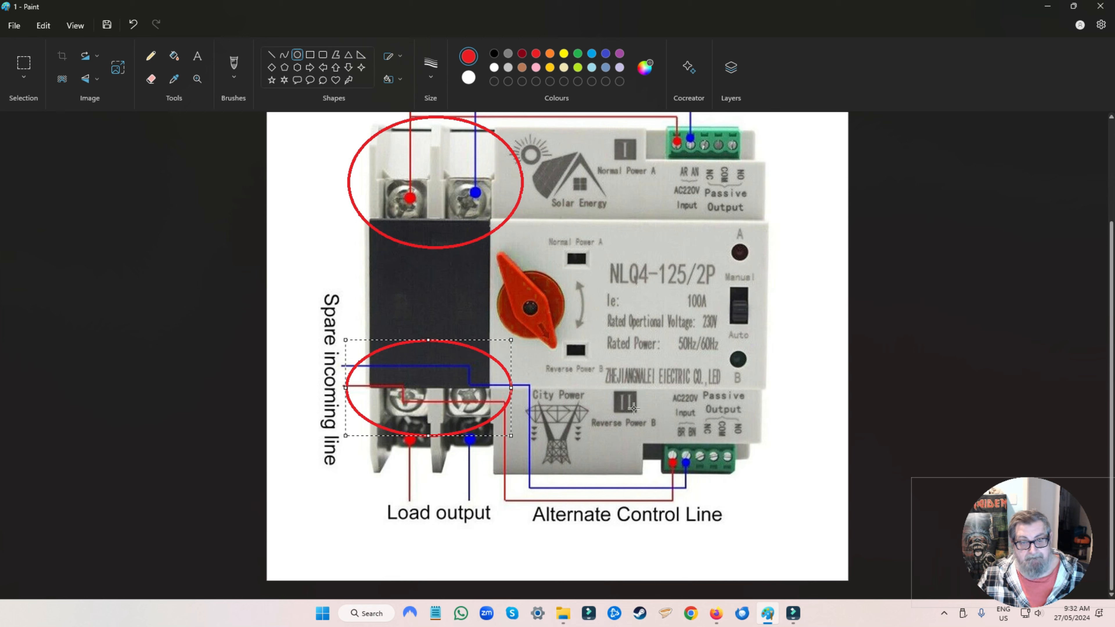
{"action": "mouse_move", "coordinate": [439, 412]}
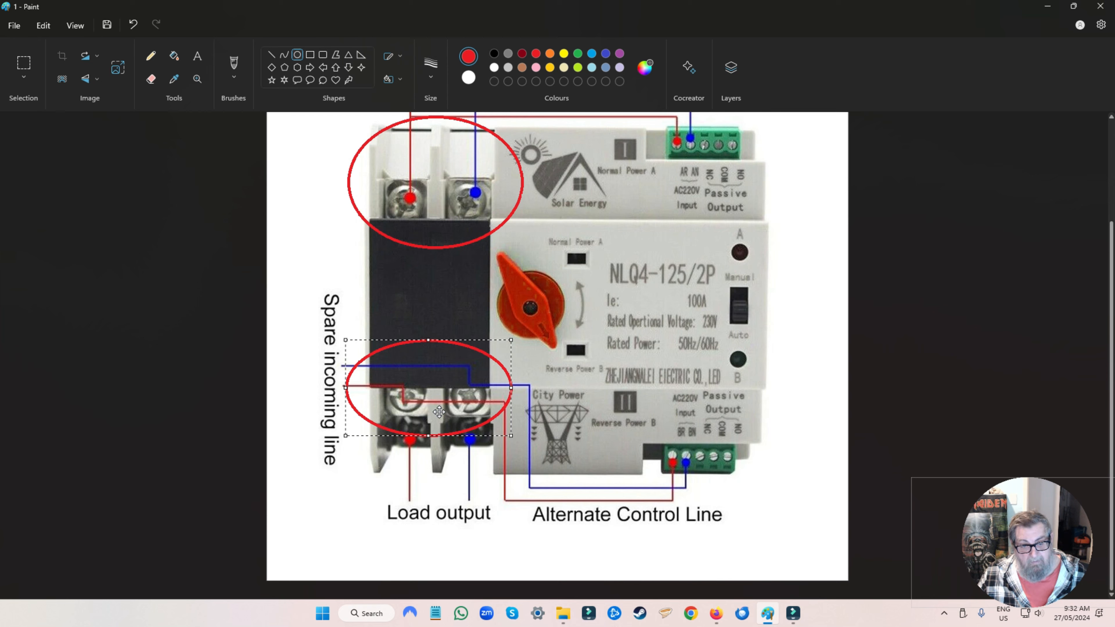
{"action": "mouse_move", "coordinate": [418, 195]}
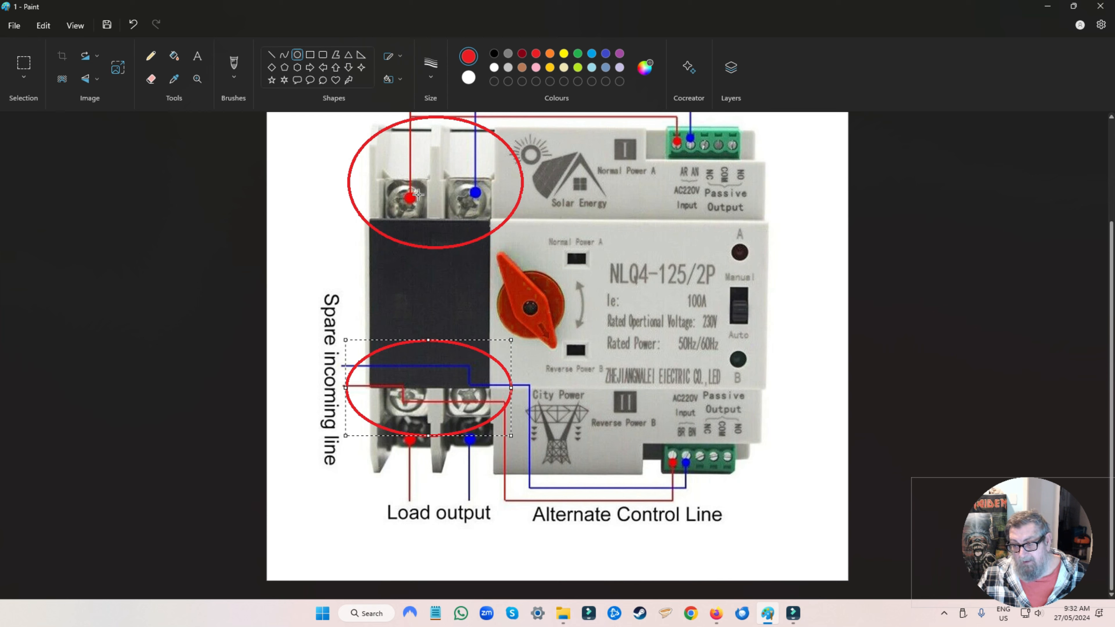
{"action": "mouse_move", "coordinate": [422, 389]}
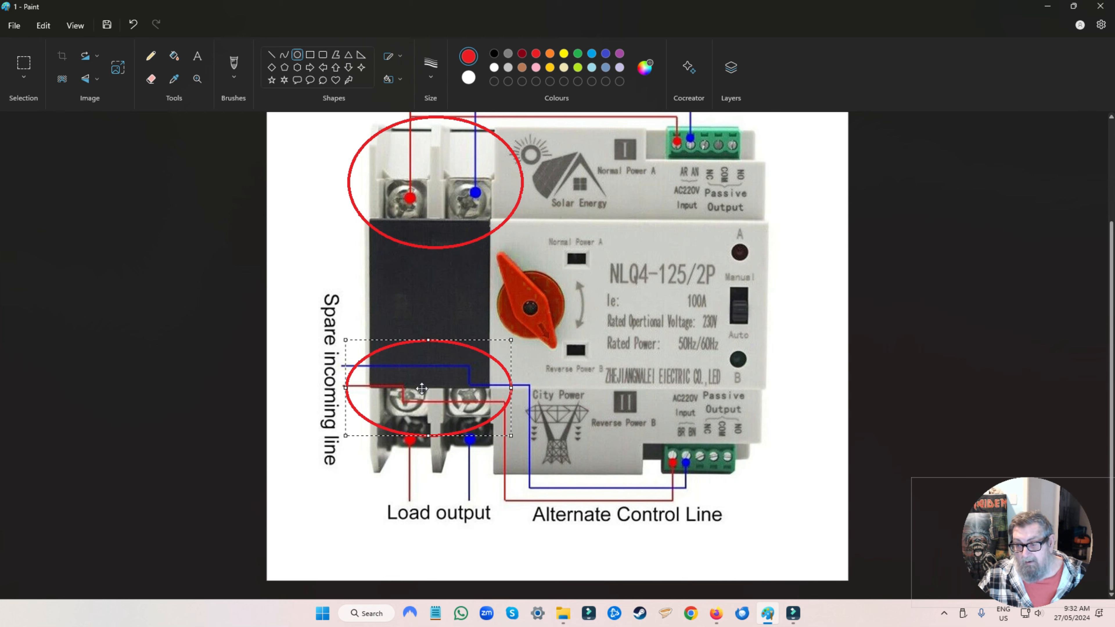
{"action": "mouse_move", "coordinate": [474, 280]}
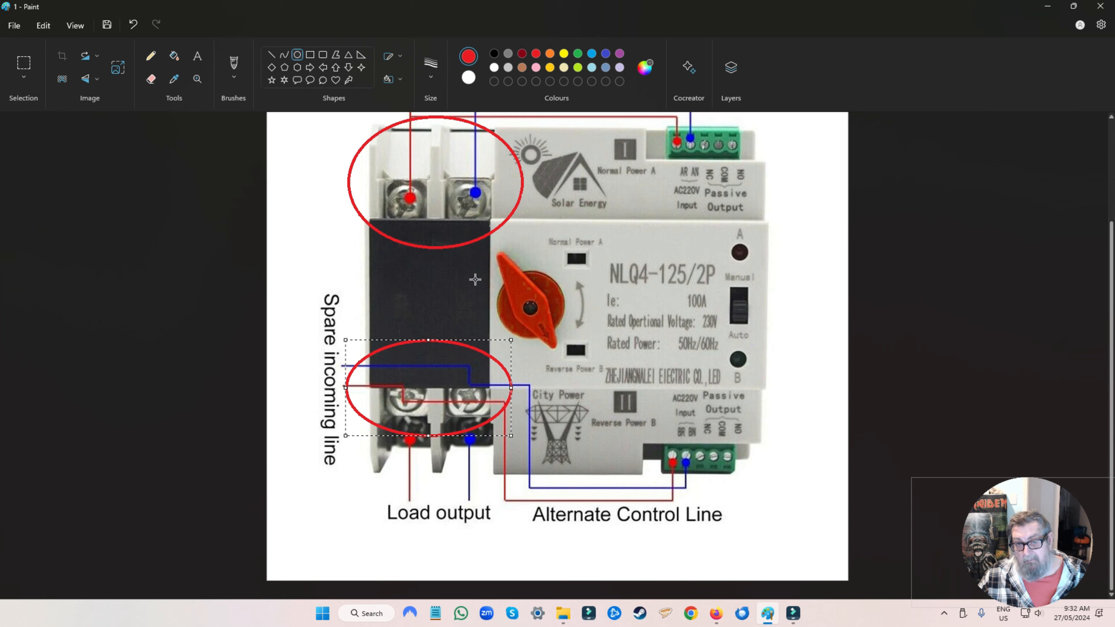
{"action": "mouse_move", "coordinate": [482, 407]}
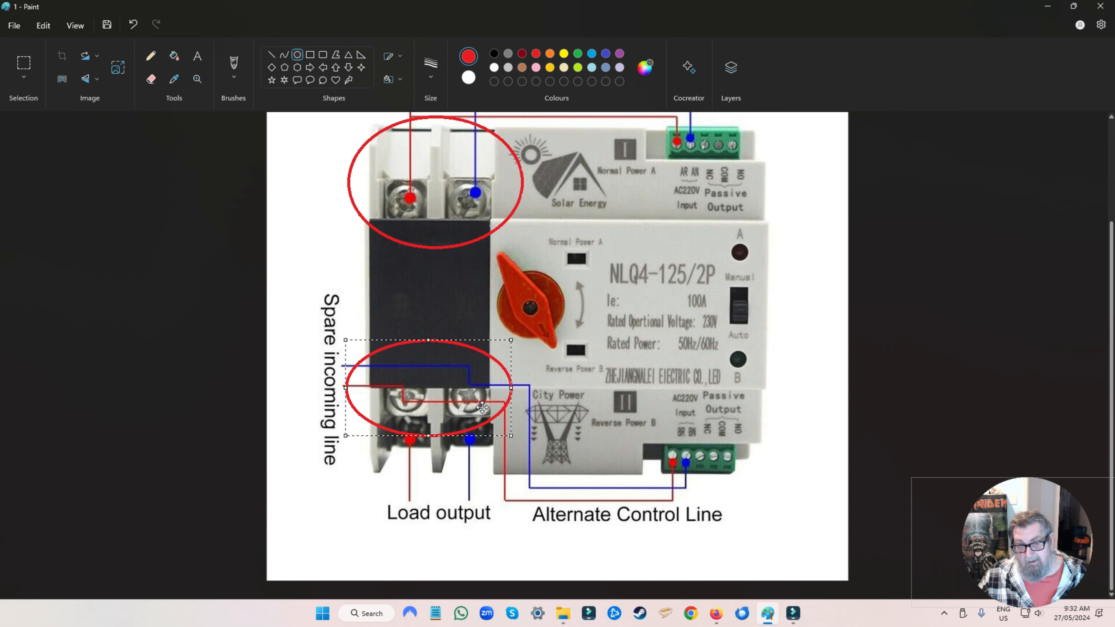
{"action": "mouse_move", "coordinate": [414, 225]}
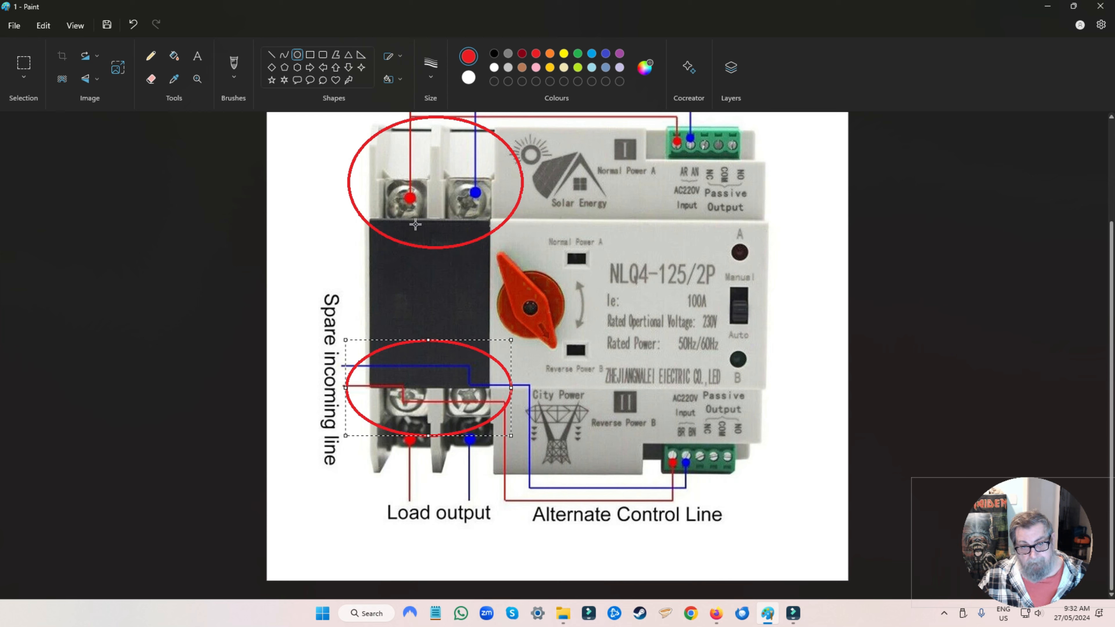
{"action": "mouse_move", "coordinate": [460, 197]}
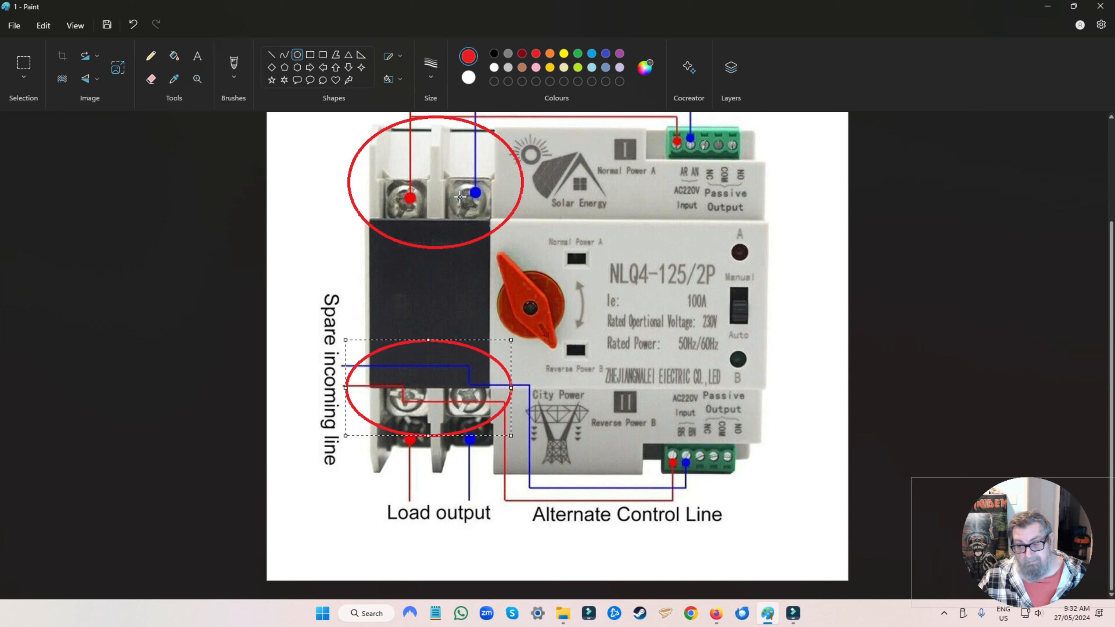
{"action": "mouse_move", "coordinate": [474, 378]}
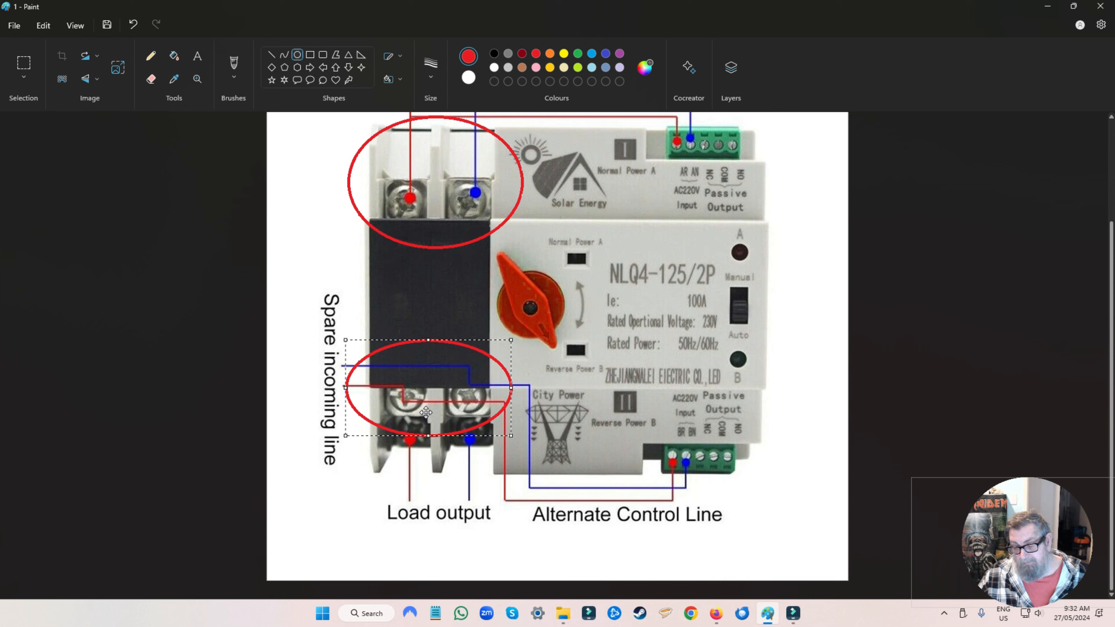
{"action": "mouse_move", "coordinate": [231, 353]}
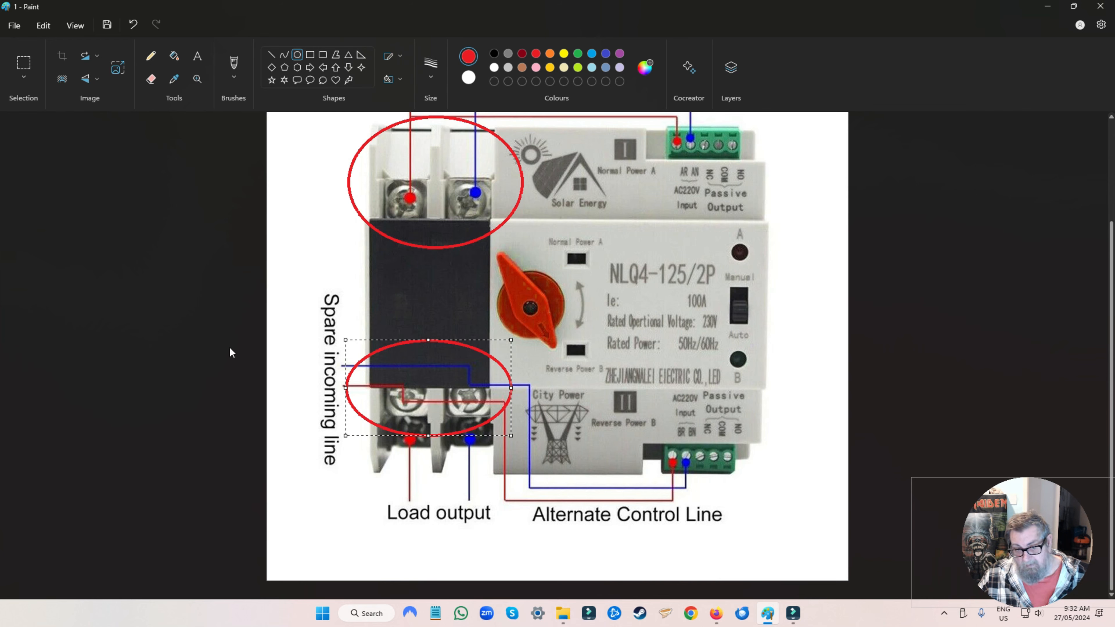
{"action": "mouse_move", "coordinate": [390, 376]}
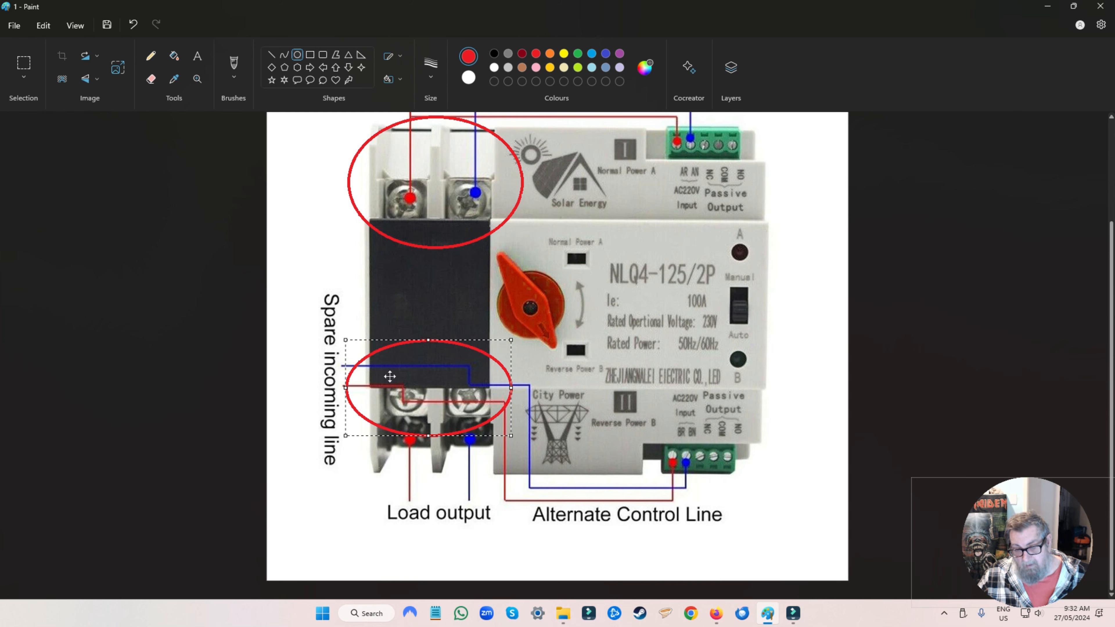
{"action": "mouse_move", "coordinate": [394, 383]}
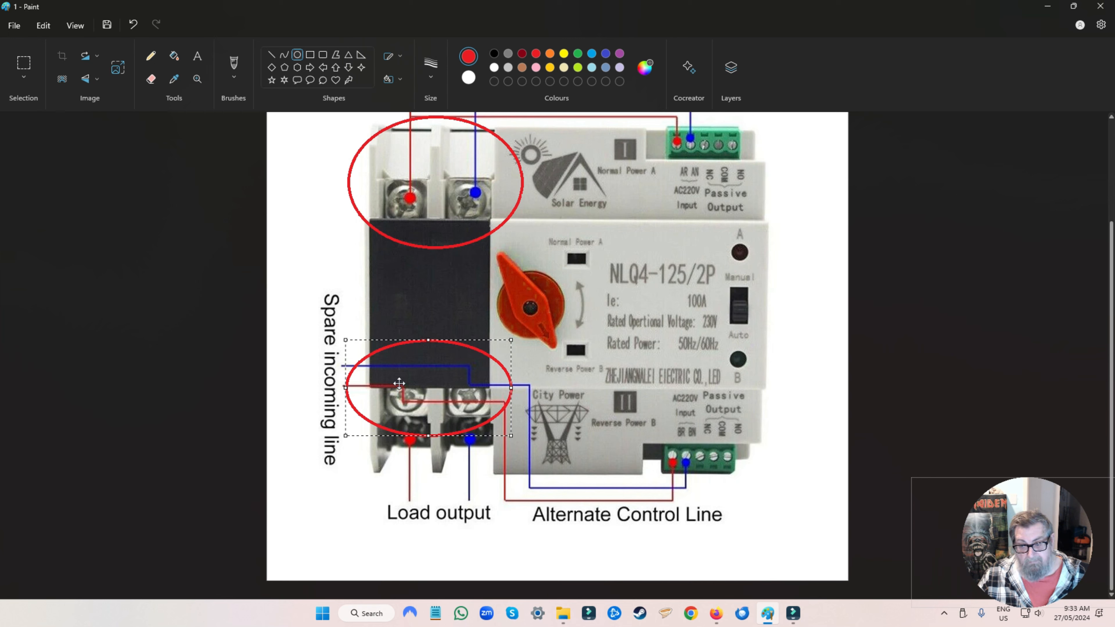
{"action": "mouse_move", "coordinate": [386, 225]}
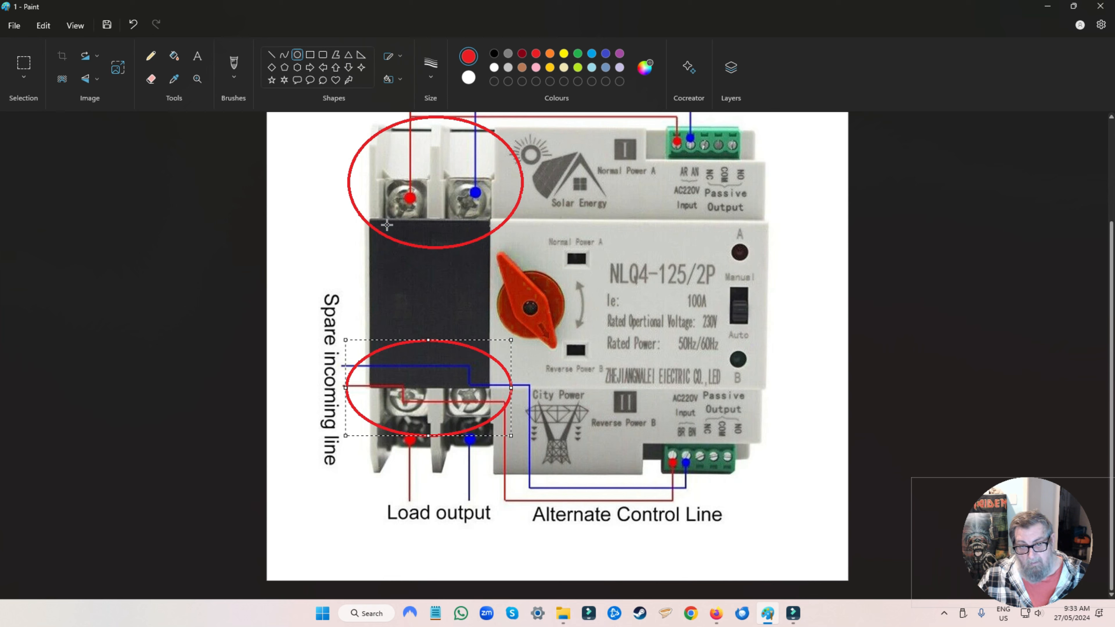
{"action": "mouse_move", "coordinate": [380, 421]}
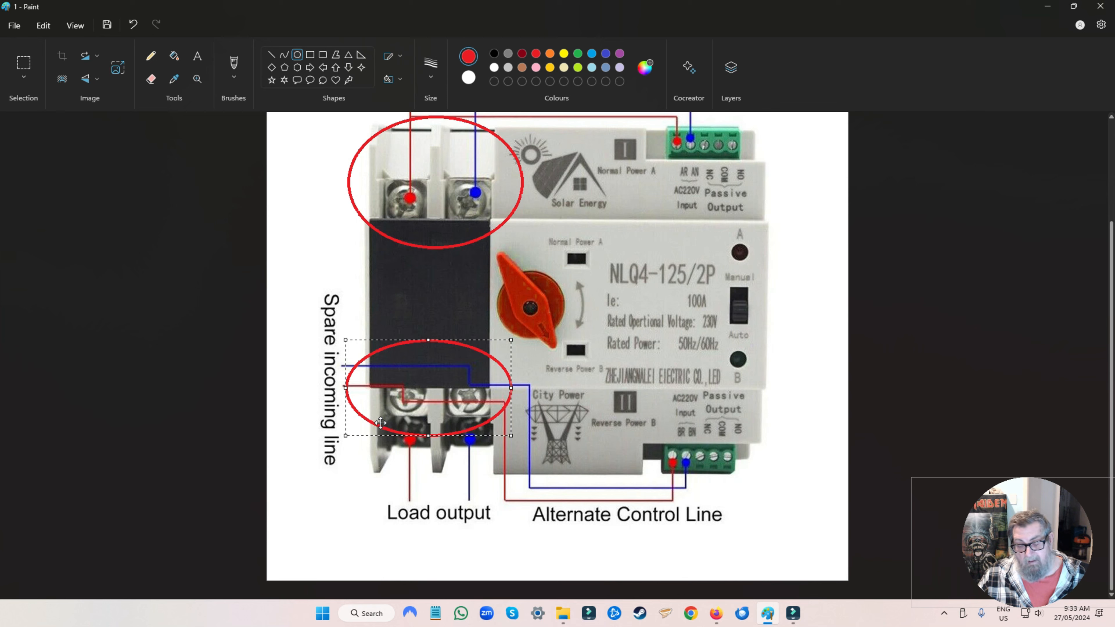
{"action": "mouse_move", "coordinate": [323, 344]}
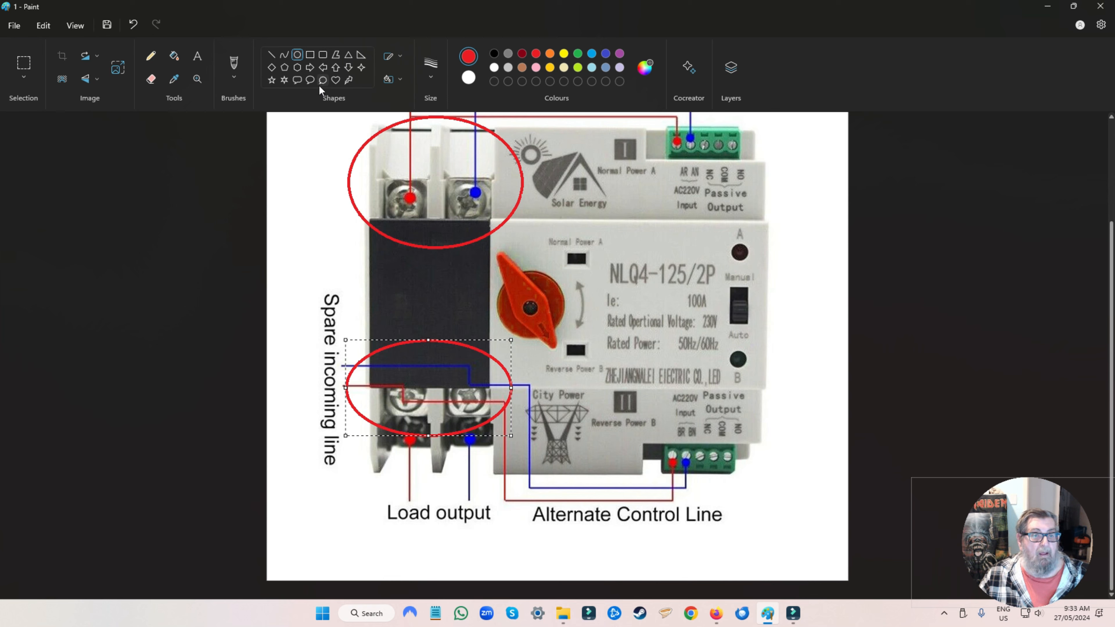
{"action": "mouse_move", "coordinate": [254, 95]}
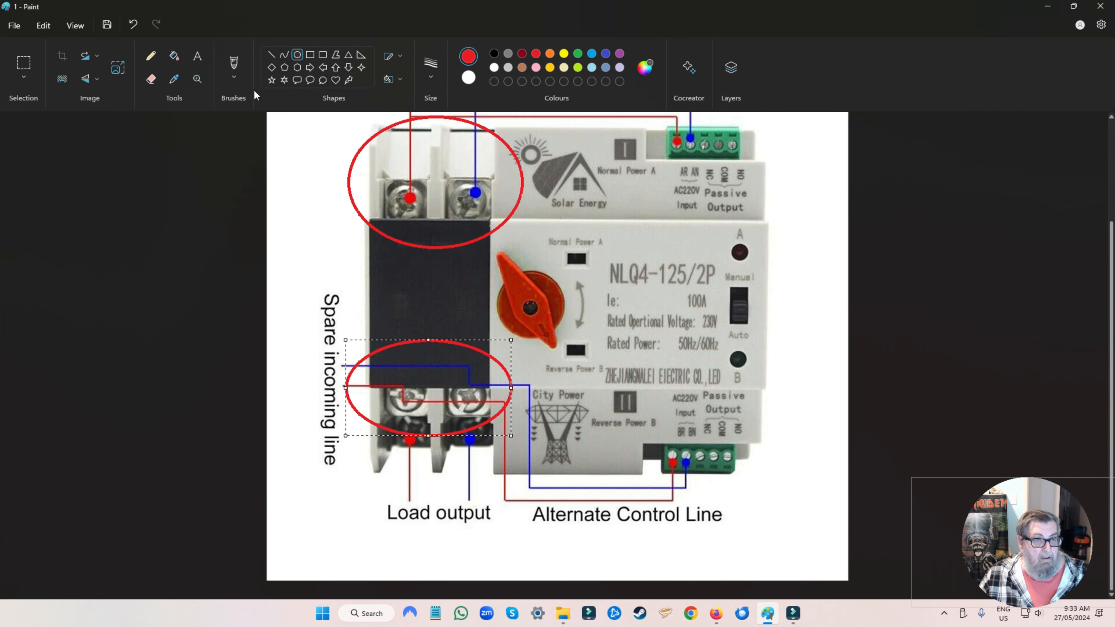
Undo the red ellipses so the incoming-line terminals are unmarked again.
{"action": "left_click", "coordinate": [133, 24]}
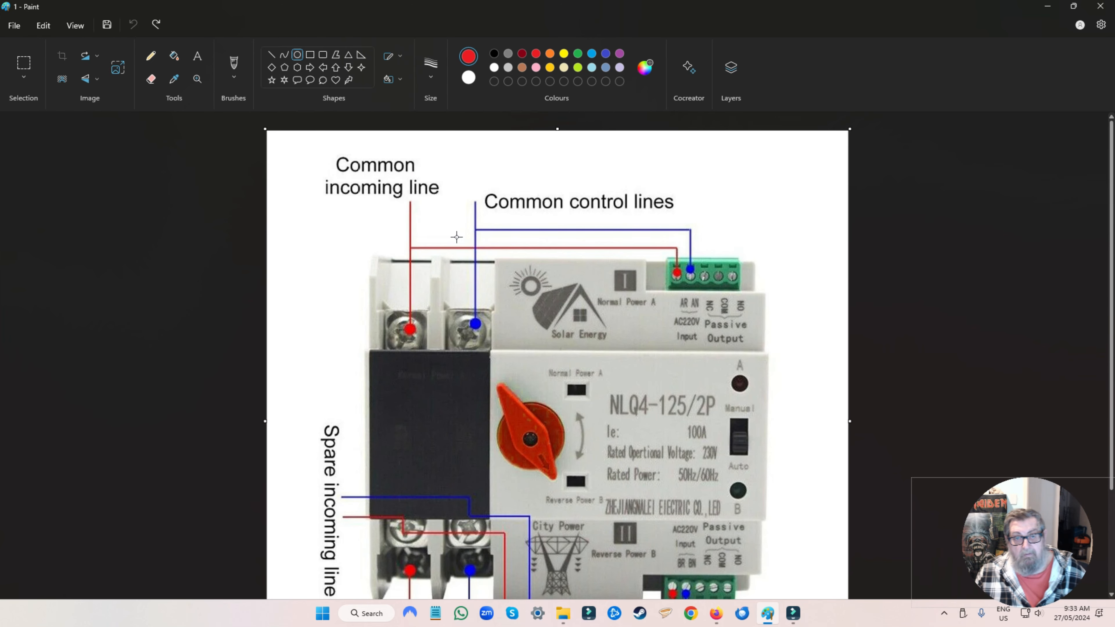
{"action": "mouse_move", "coordinate": [444, 311]}
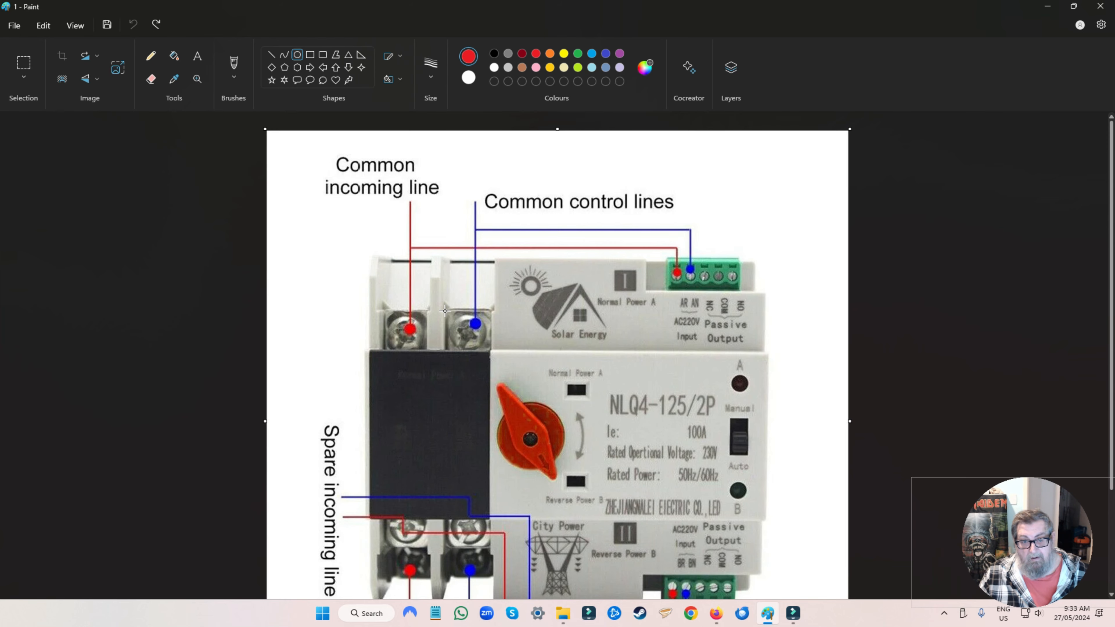
{"action": "mouse_move", "coordinate": [406, 235]}
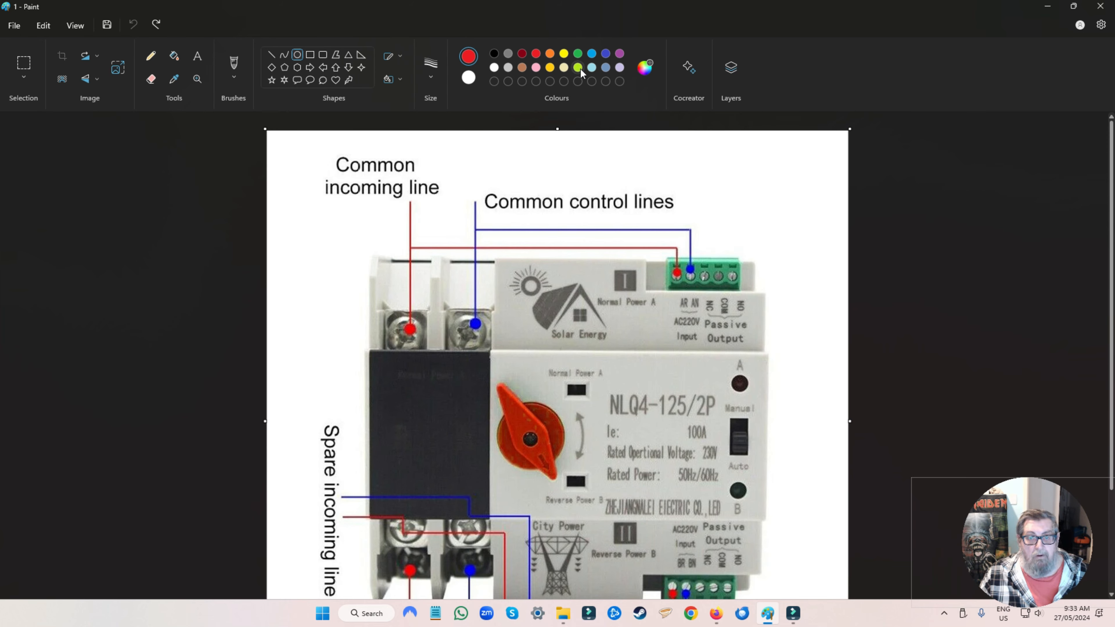
Mark the common incoming-line terminals with a green ellipse, then switch the colour back to red.
{"action": "left_click", "coordinate": [577, 67]}
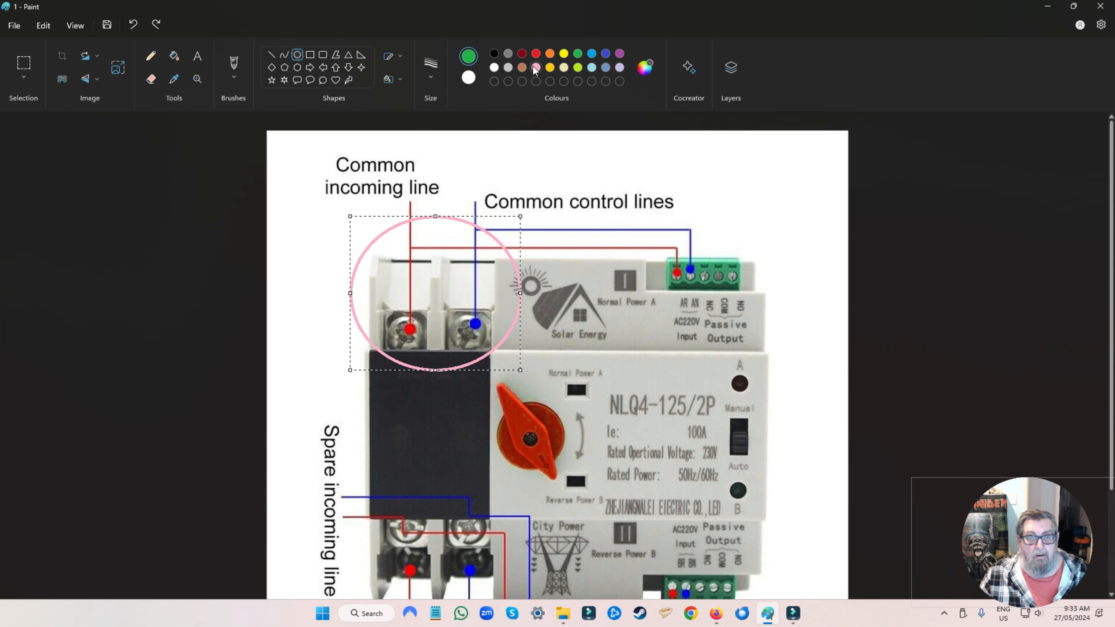
{"action": "left_click", "coordinate": [468, 56]}
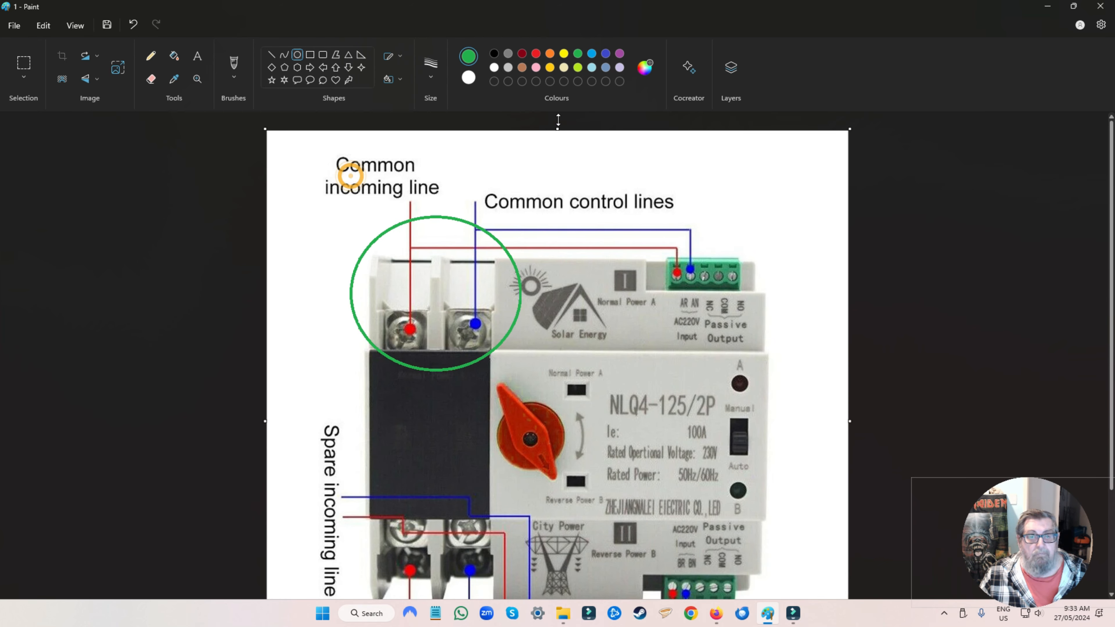
{"action": "left_click", "coordinate": [536, 54]}
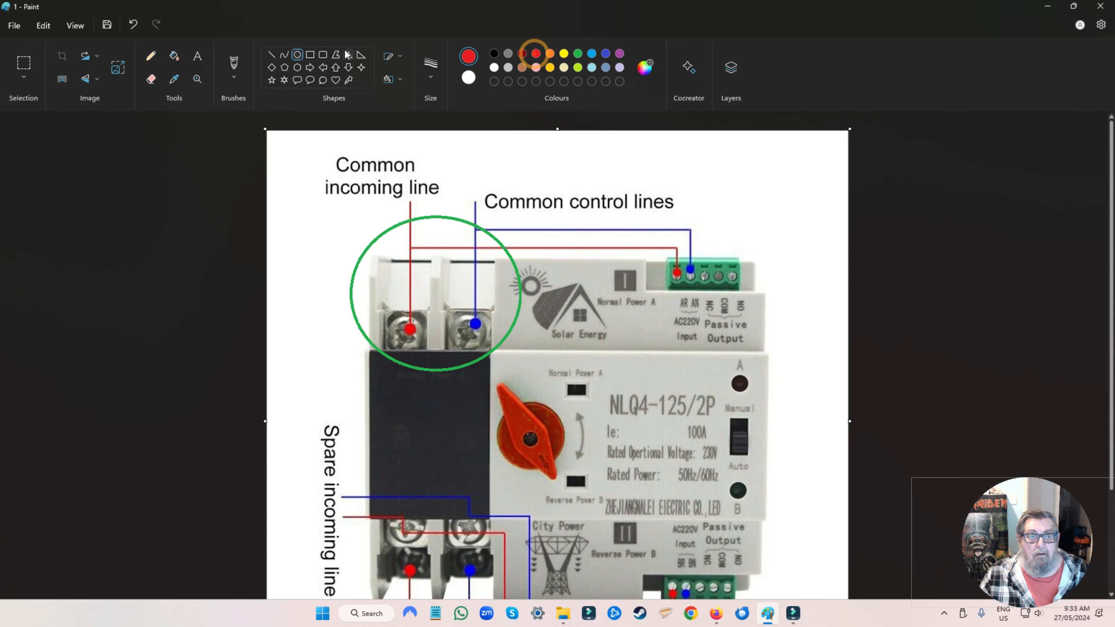
{"action": "scroll", "scroll_direction": "down", "scroll_amount": 3}
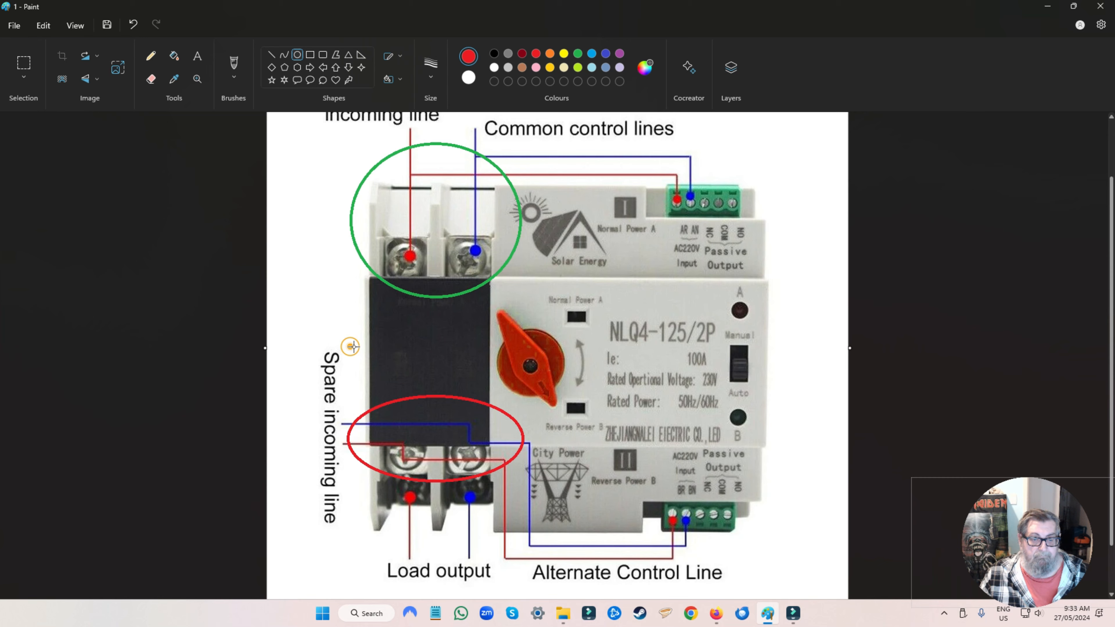
{"action": "mouse_move", "coordinate": [368, 347]}
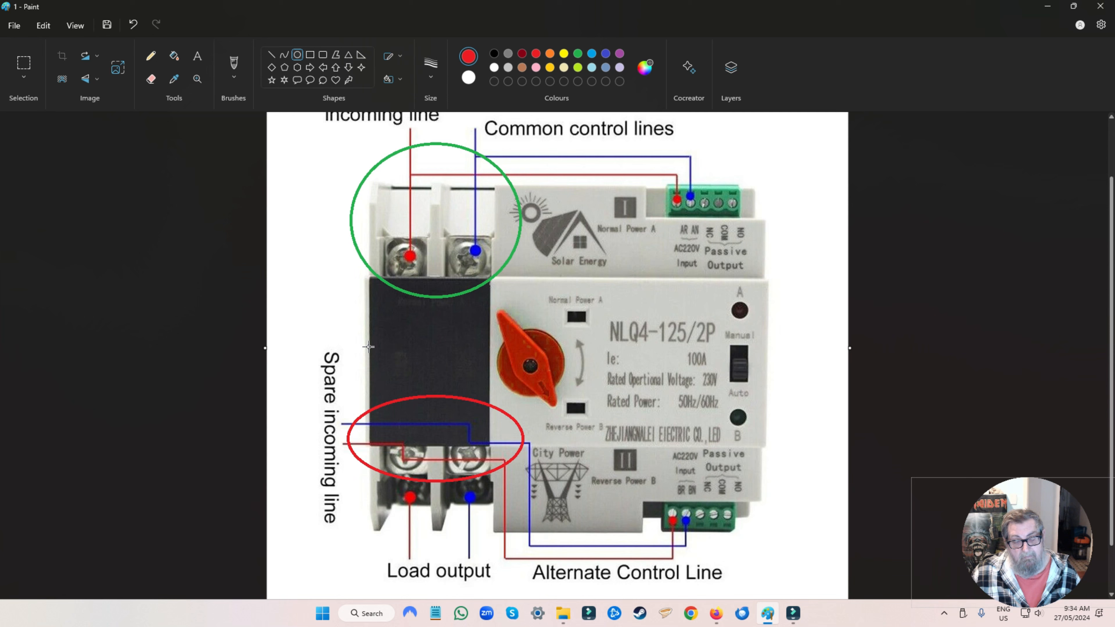
{"action": "mouse_move", "coordinate": [332, 343]}
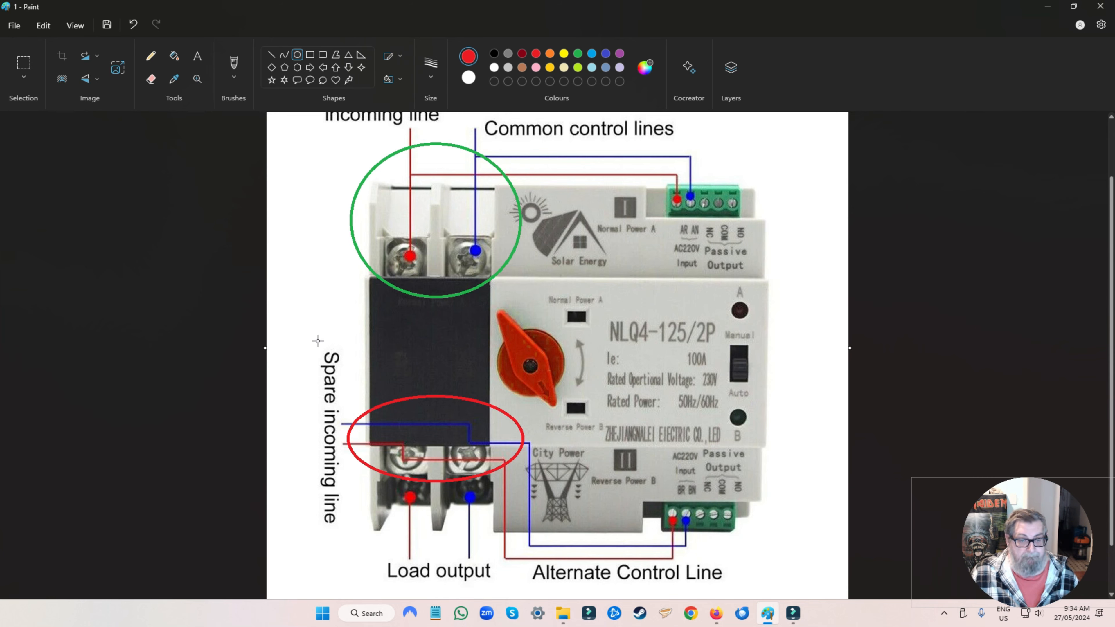
{"action": "mouse_move", "coordinate": [475, 222]}
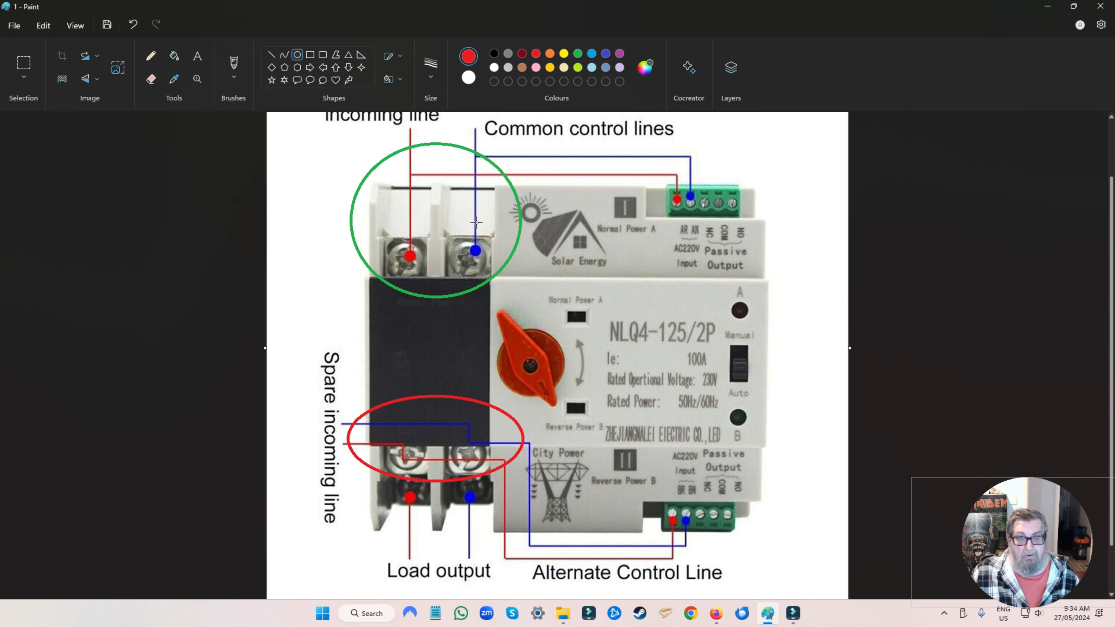
{"action": "mouse_move", "coordinate": [475, 186]}
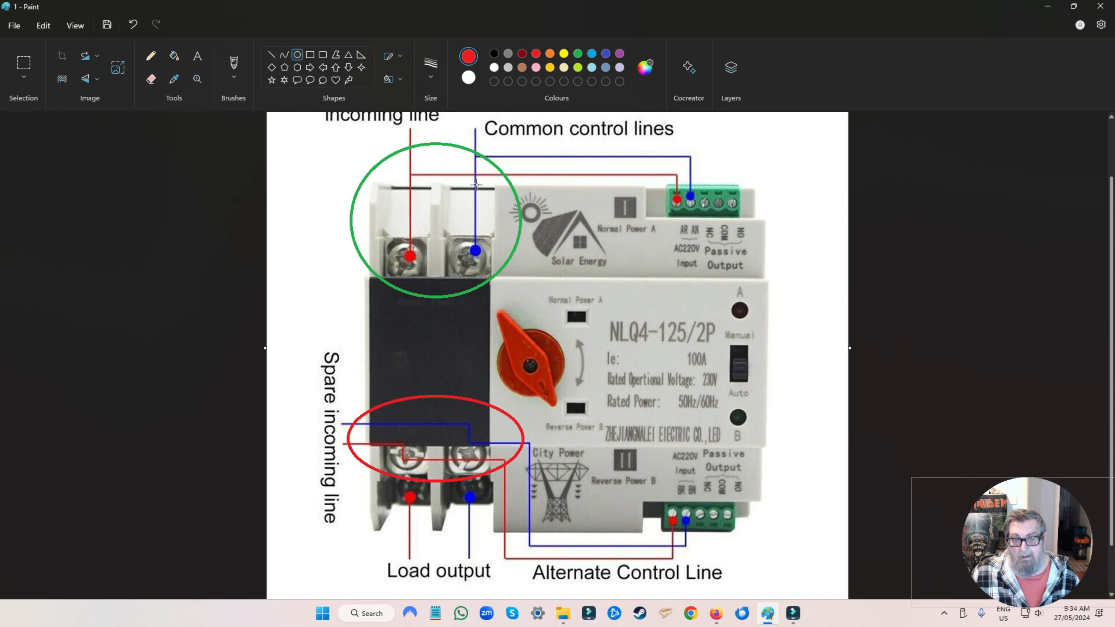
{"action": "mouse_move", "coordinate": [408, 201]}
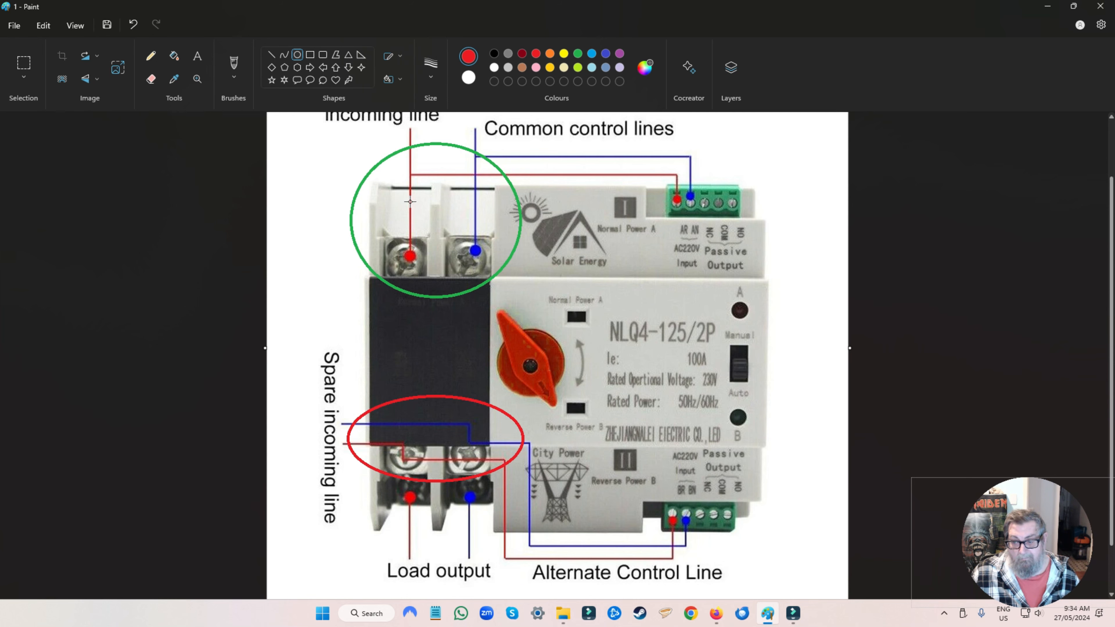
{"action": "mouse_move", "coordinate": [403, 195]}
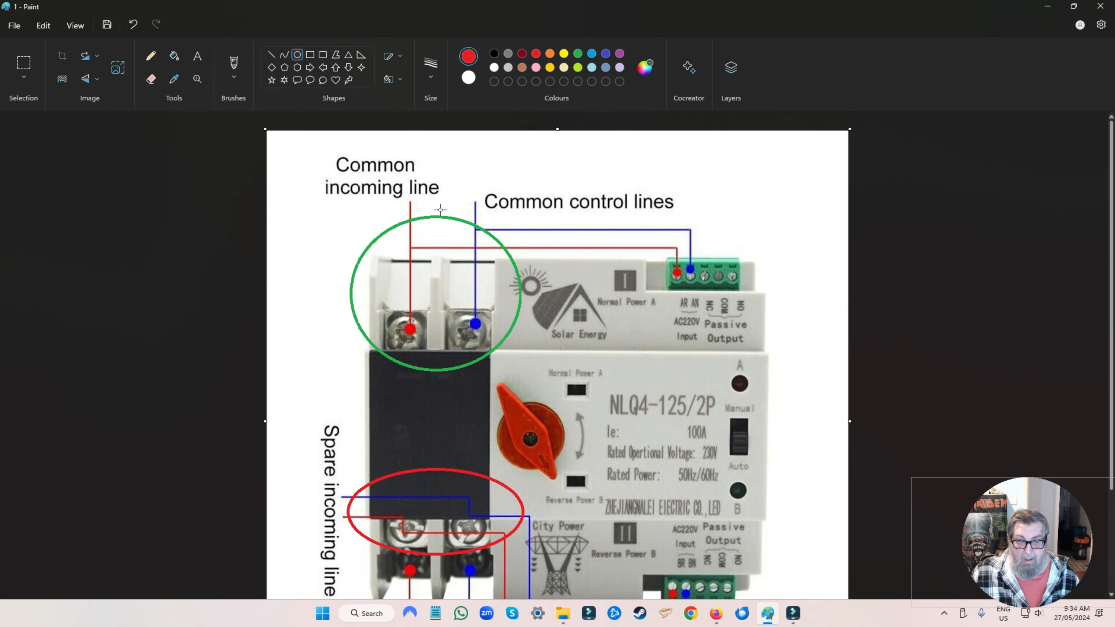
{"action": "mouse_move", "coordinate": [421, 329]}
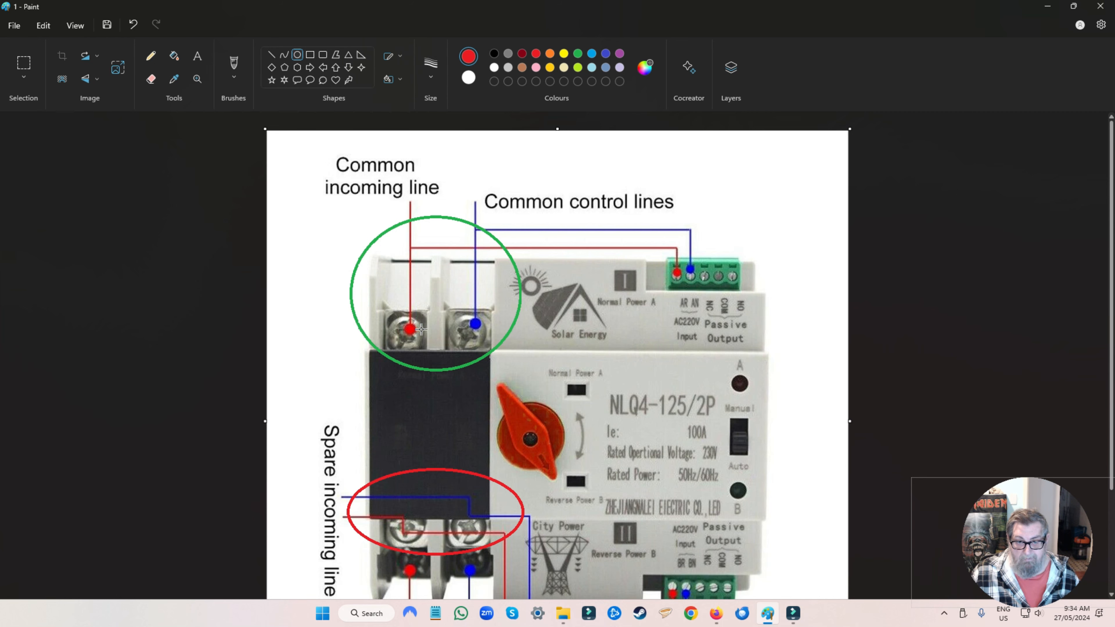
{"action": "mouse_move", "coordinate": [421, 324]}
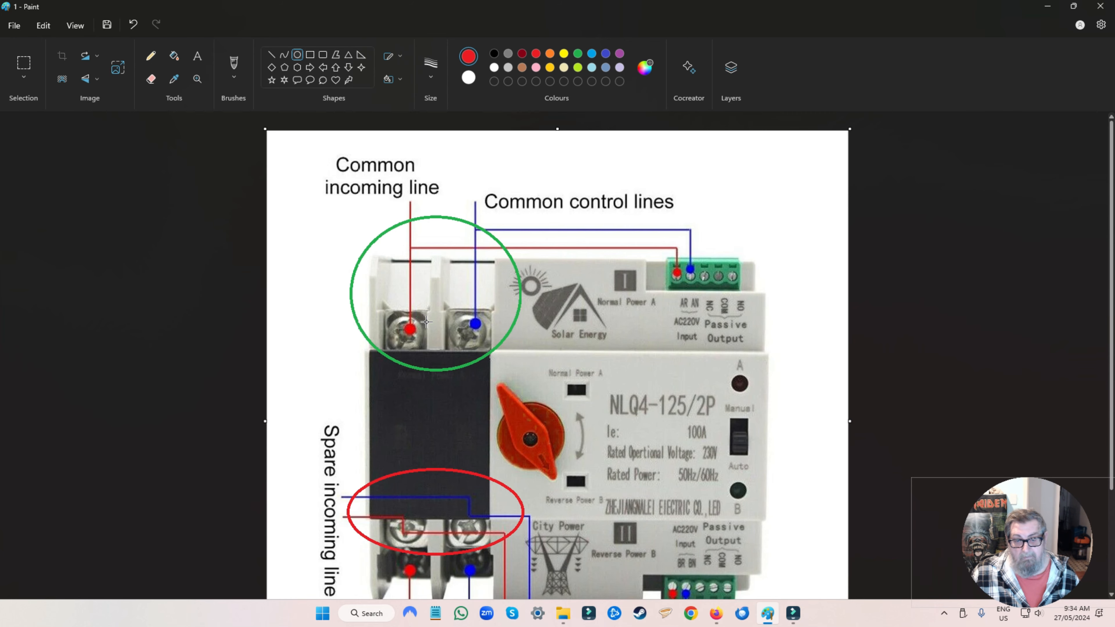
{"action": "scroll", "scroll_direction": "down", "scroll_amount": 3}
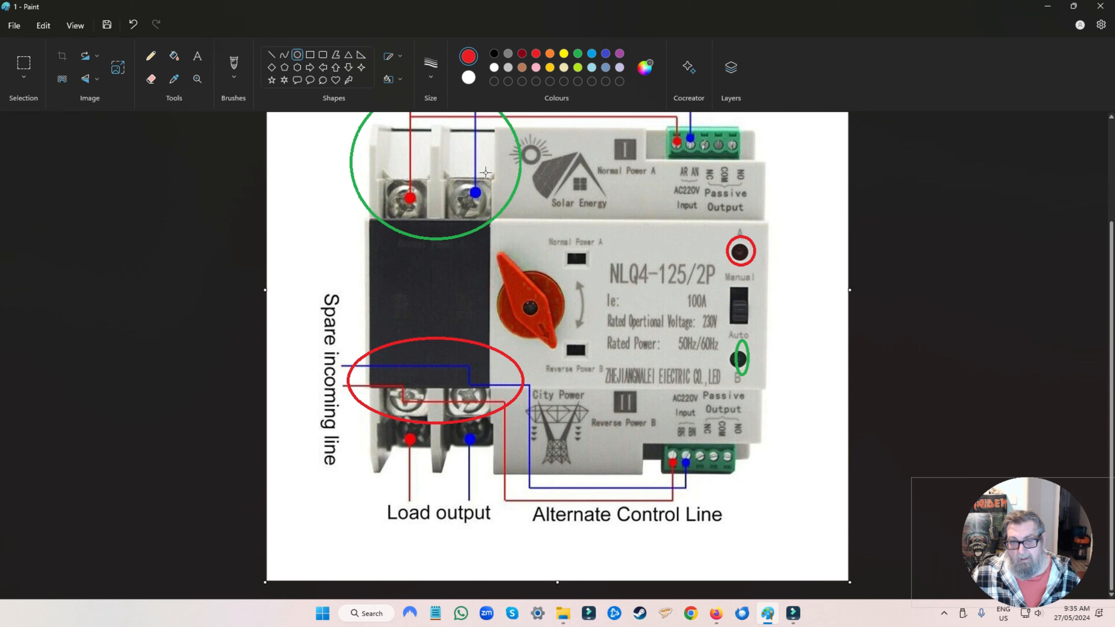
{"action": "mouse_move", "coordinate": [503, 226]}
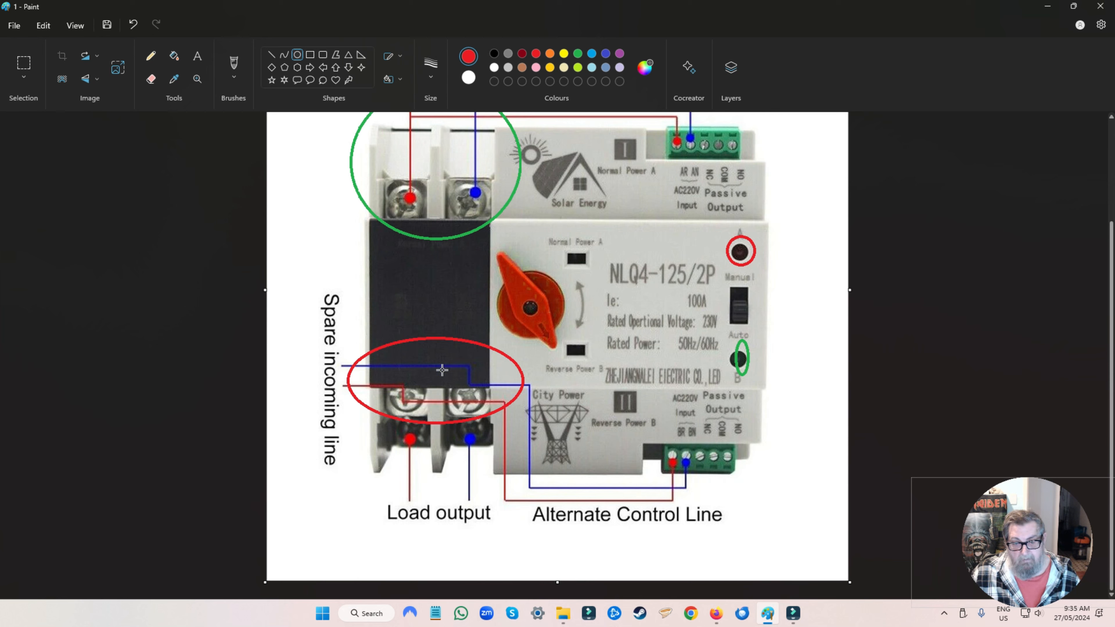
{"action": "mouse_move", "coordinate": [489, 394]}
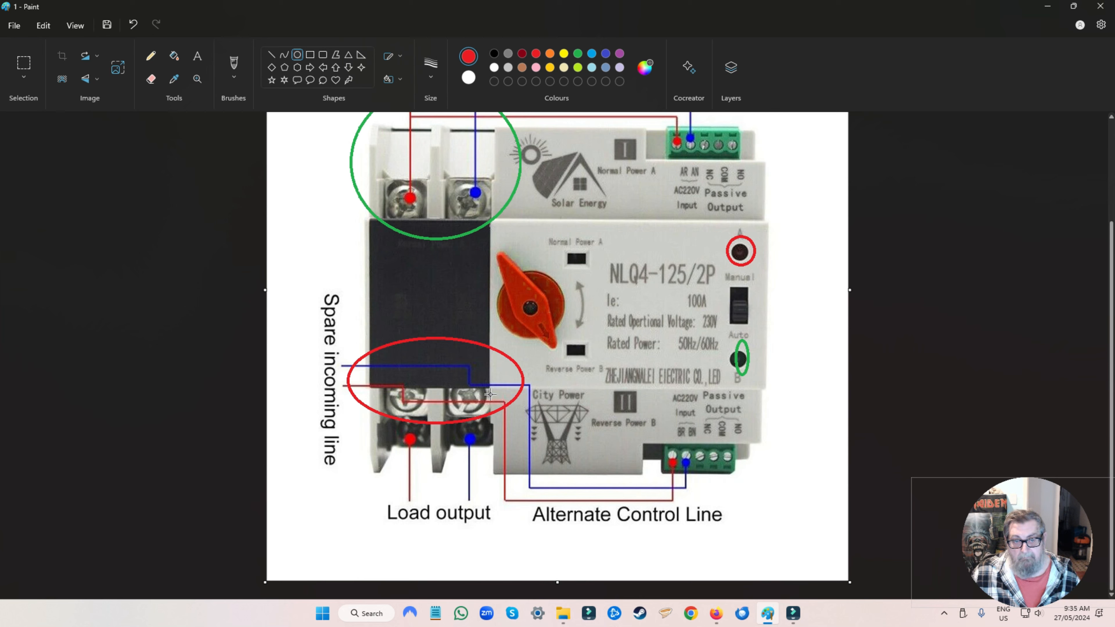
{"action": "mouse_move", "coordinate": [493, 230]}
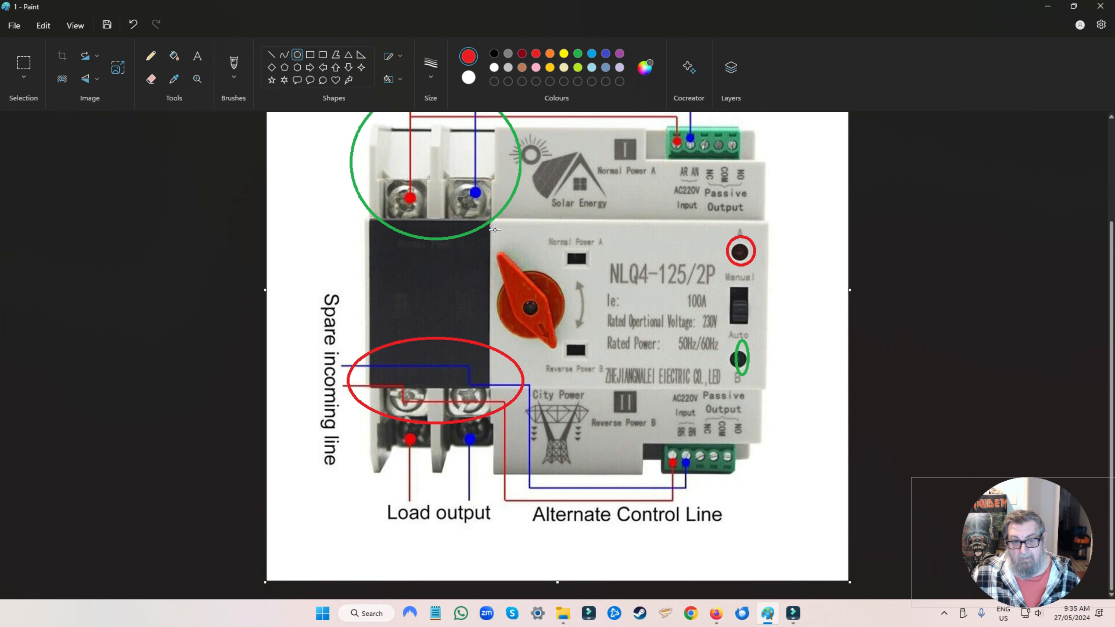
{"action": "mouse_move", "coordinate": [462, 262]}
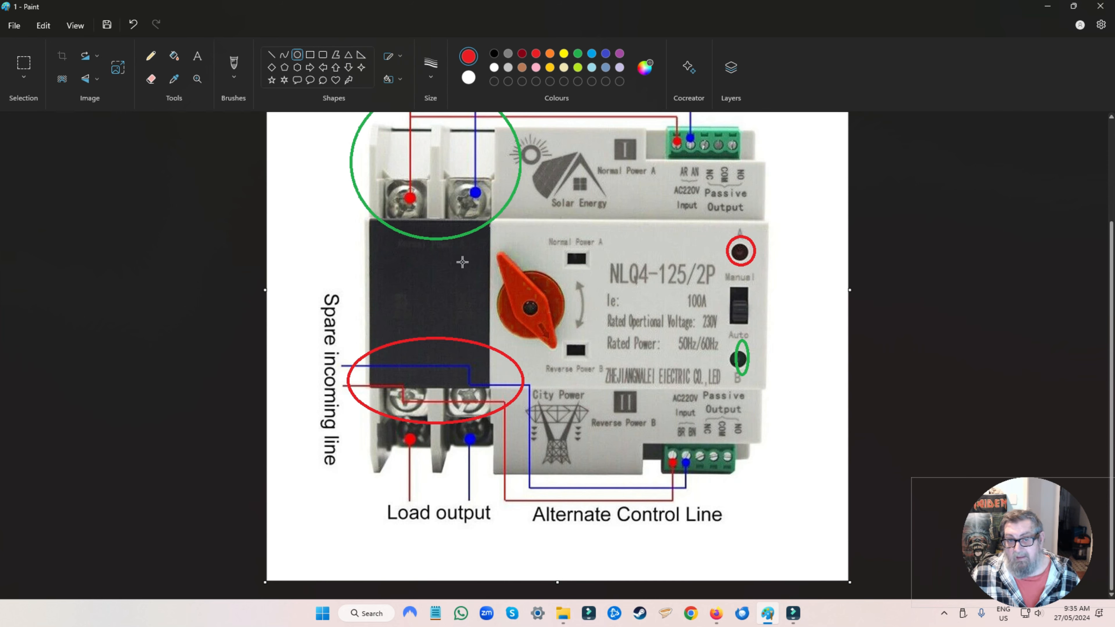
{"action": "mouse_move", "coordinate": [432, 461]}
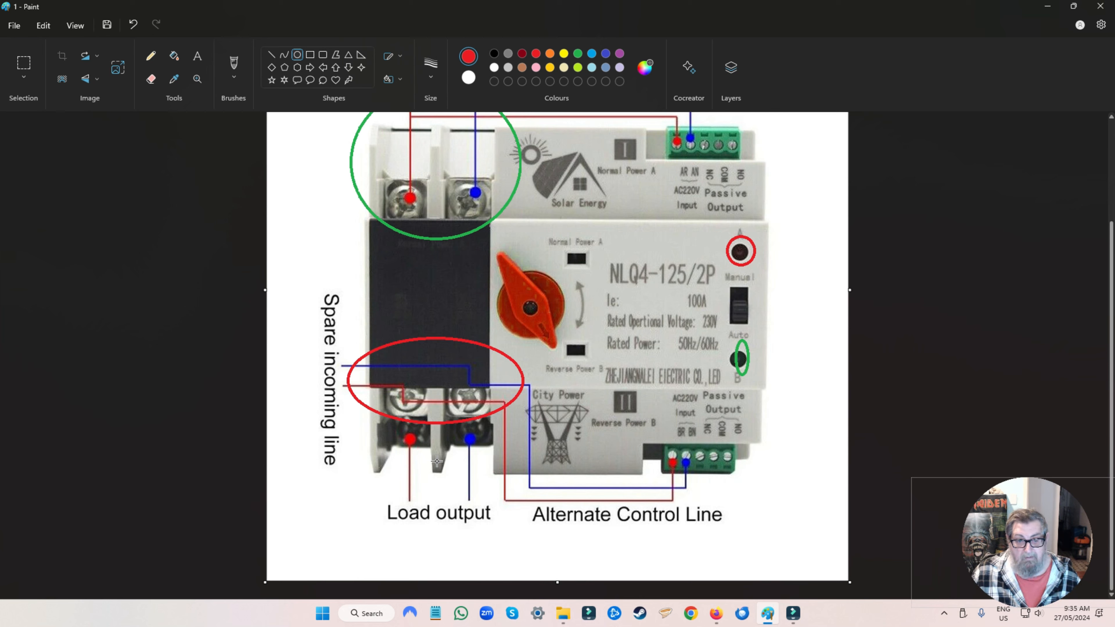
{"action": "mouse_move", "coordinate": [474, 233]}
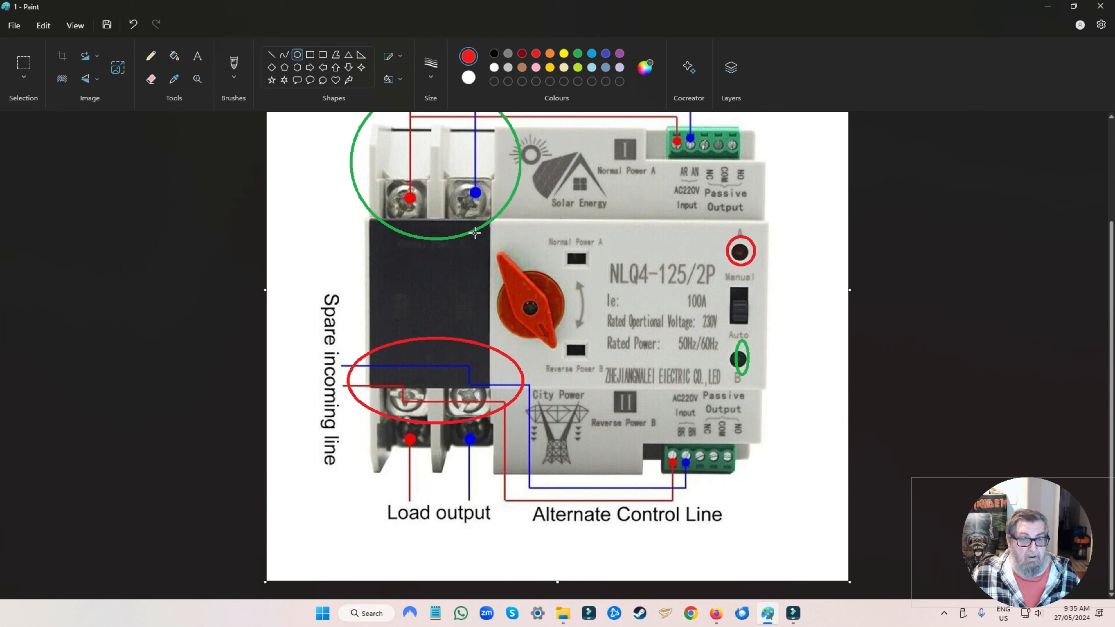
{"action": "scroll", "scroll_direction": "down", "scroll_amount": 3}
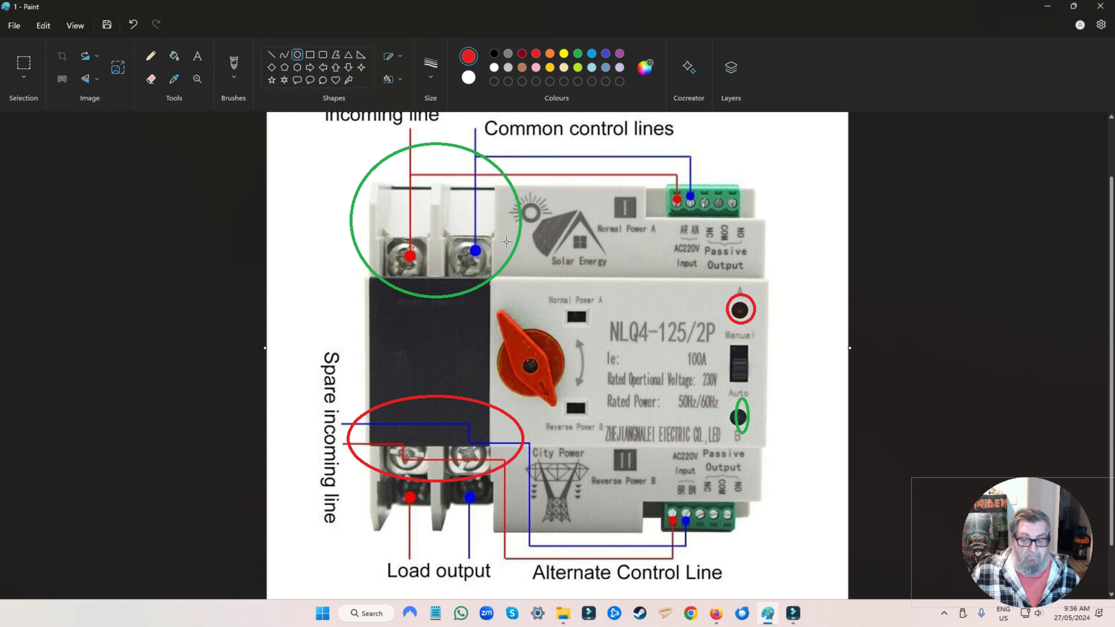
{"action": "mouse_move", "coordinate": [489, 265]}
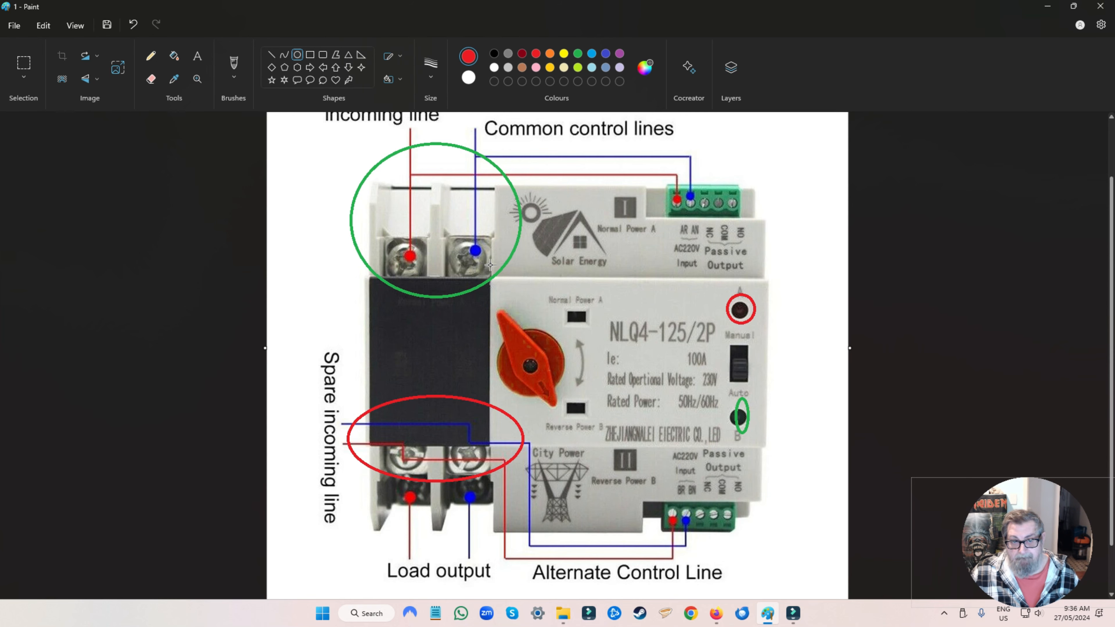
{"action": "mouse_move", "coordinate": [368, 162]}
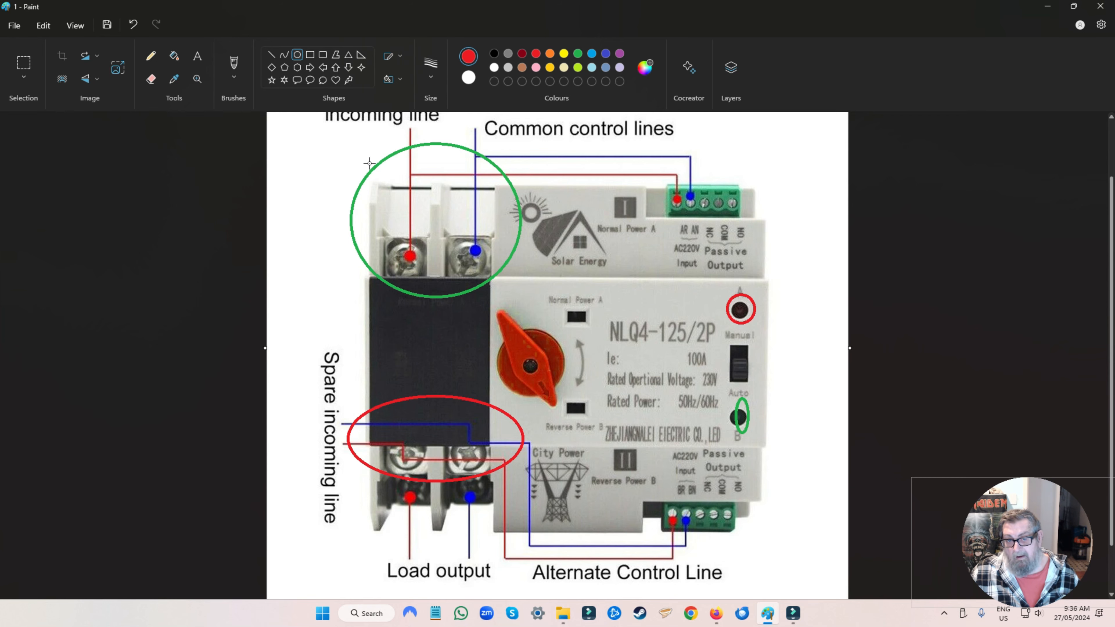
{"action": "mouse_move", "coordinate": [376, 187]}
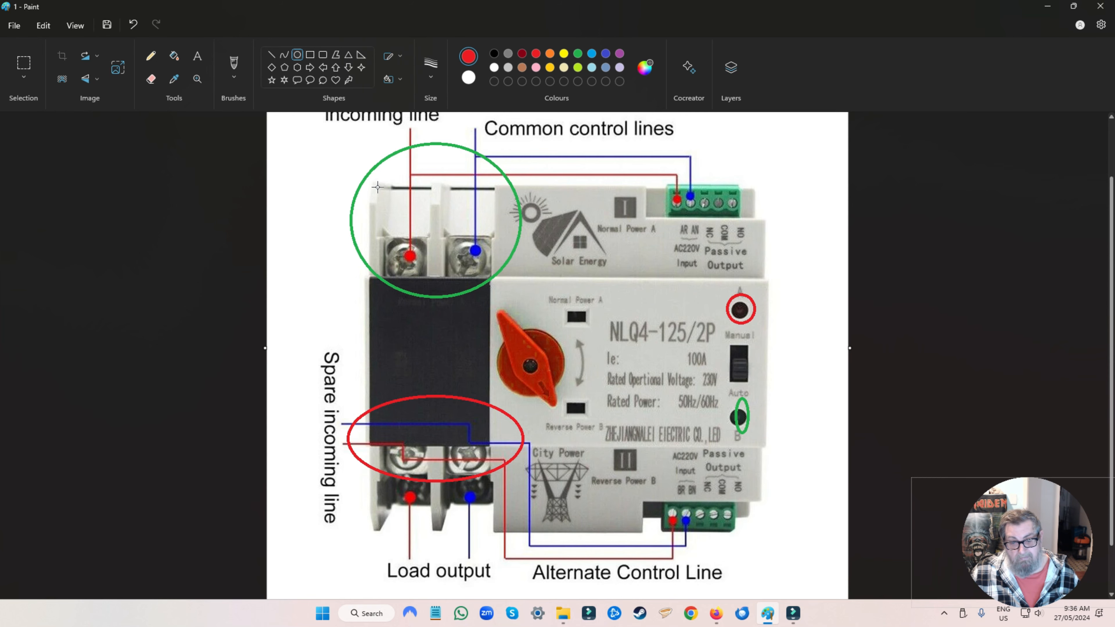
{"action": "scroll", "scroll_direction": "down", "scroll_amount": 3}
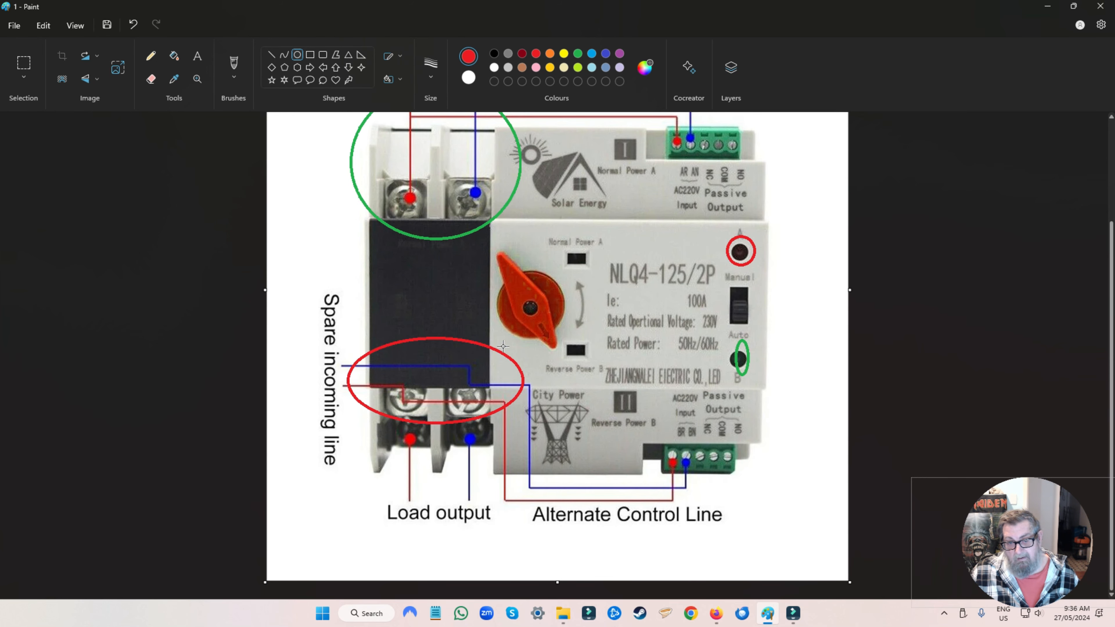
{"action": "mouse_move", "coordinate": [369, 342]}
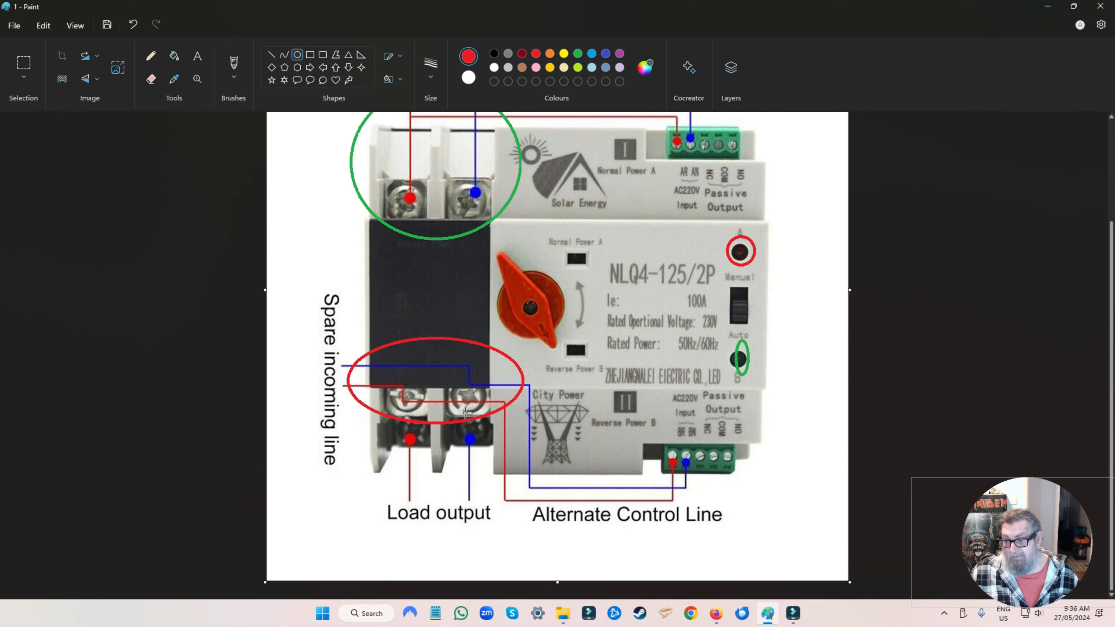
{"action": "mouse_move", "coordinate": [448, 206]}
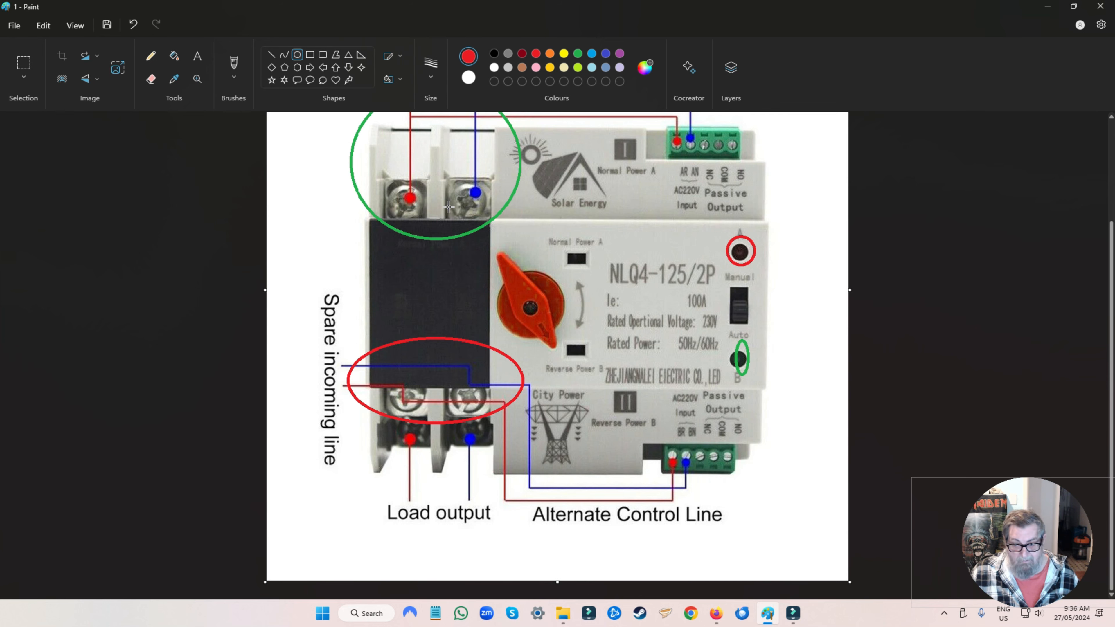
{"action": "mouse_move", "coordinate": [473, 168]}
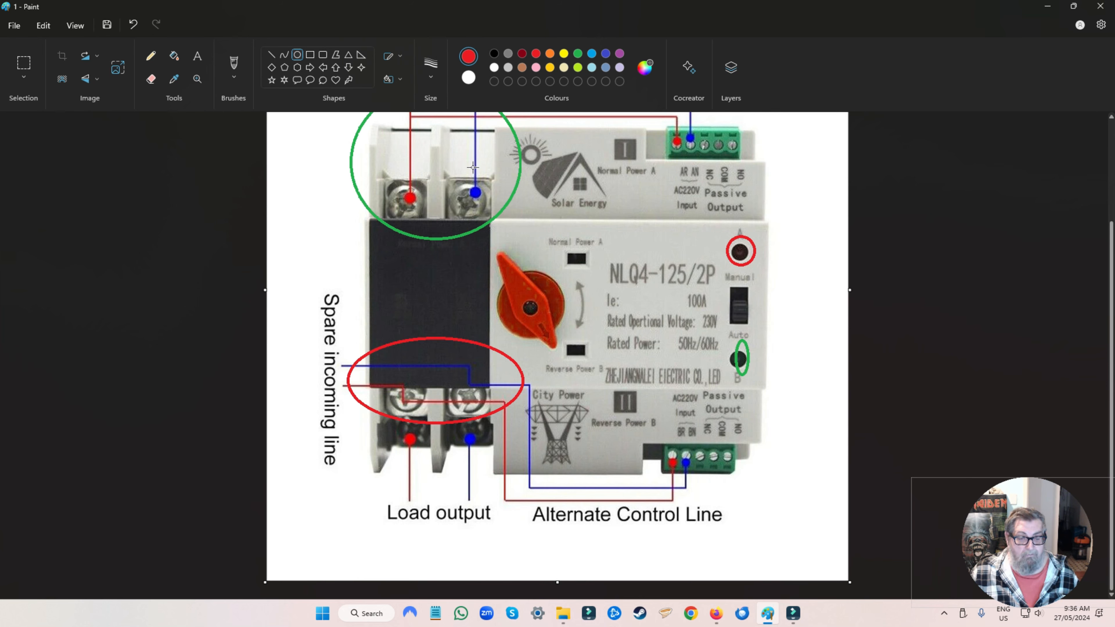
{"action": "mouse_move", "coordinate": [387, 410]}
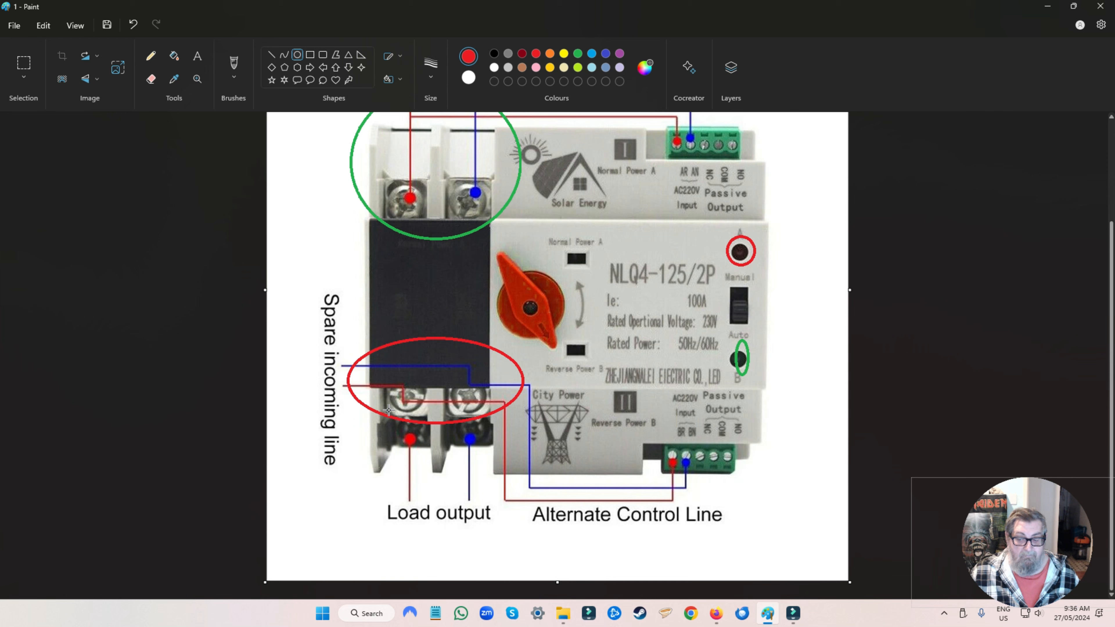
{"action": "mouse_move", "coordinate": [391, 404]}
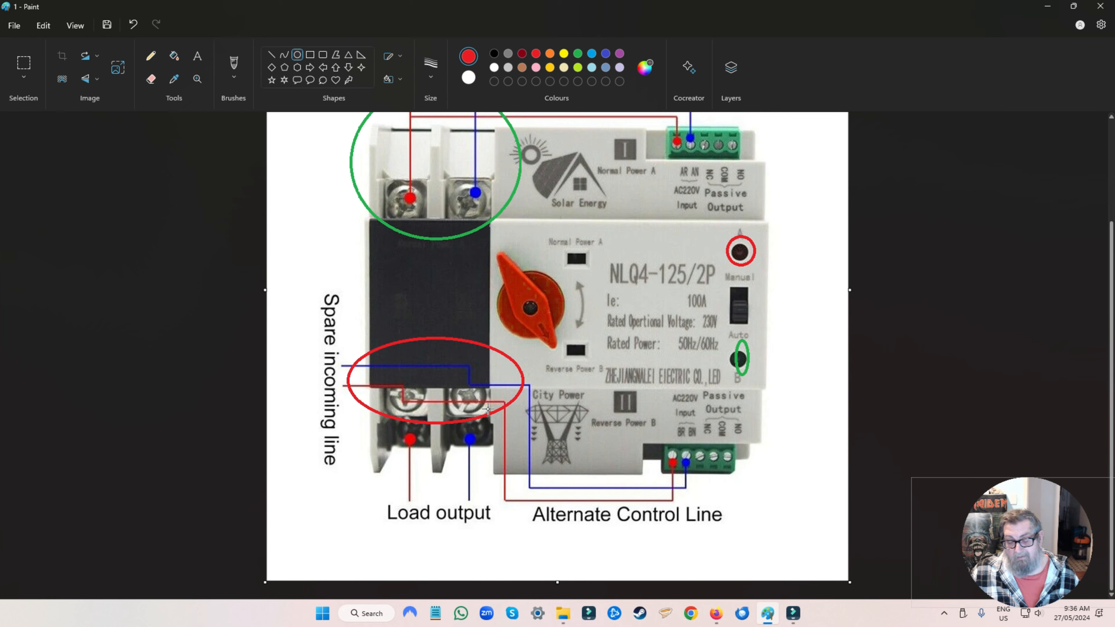
{"action": "mouse_move", "coordinate": [493, 426]}
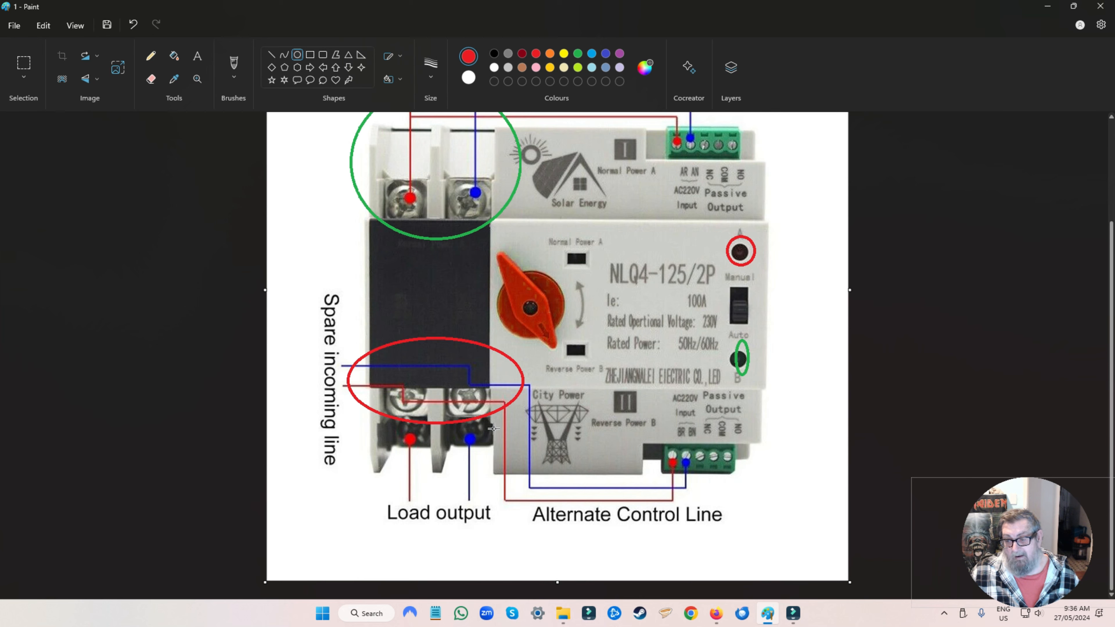
{"action": "mouse_move", "coordinate": [521, 418]}
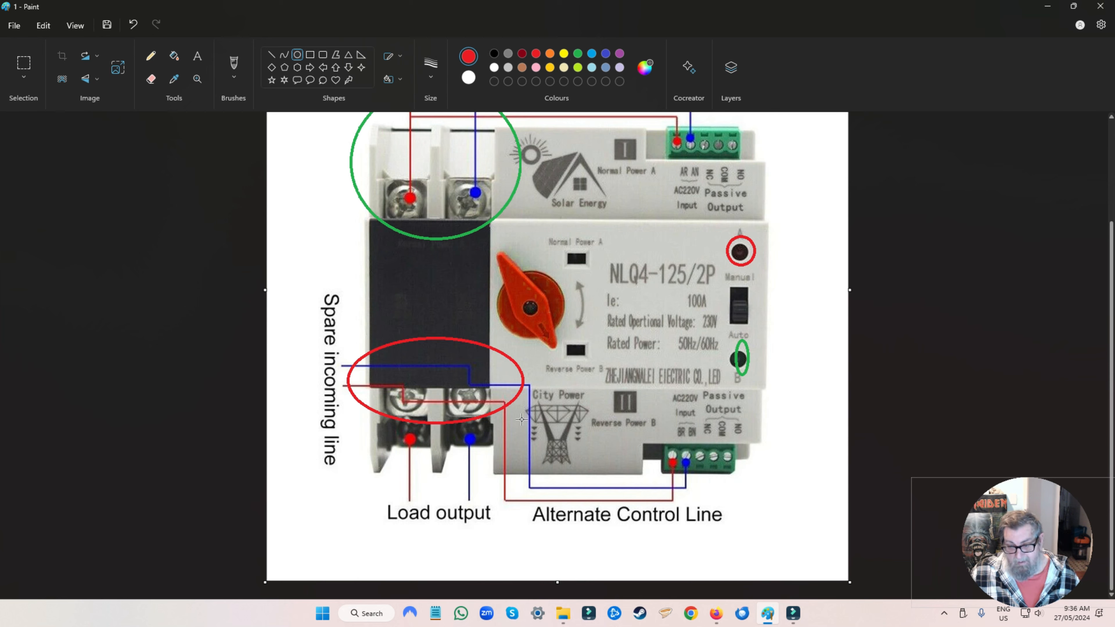